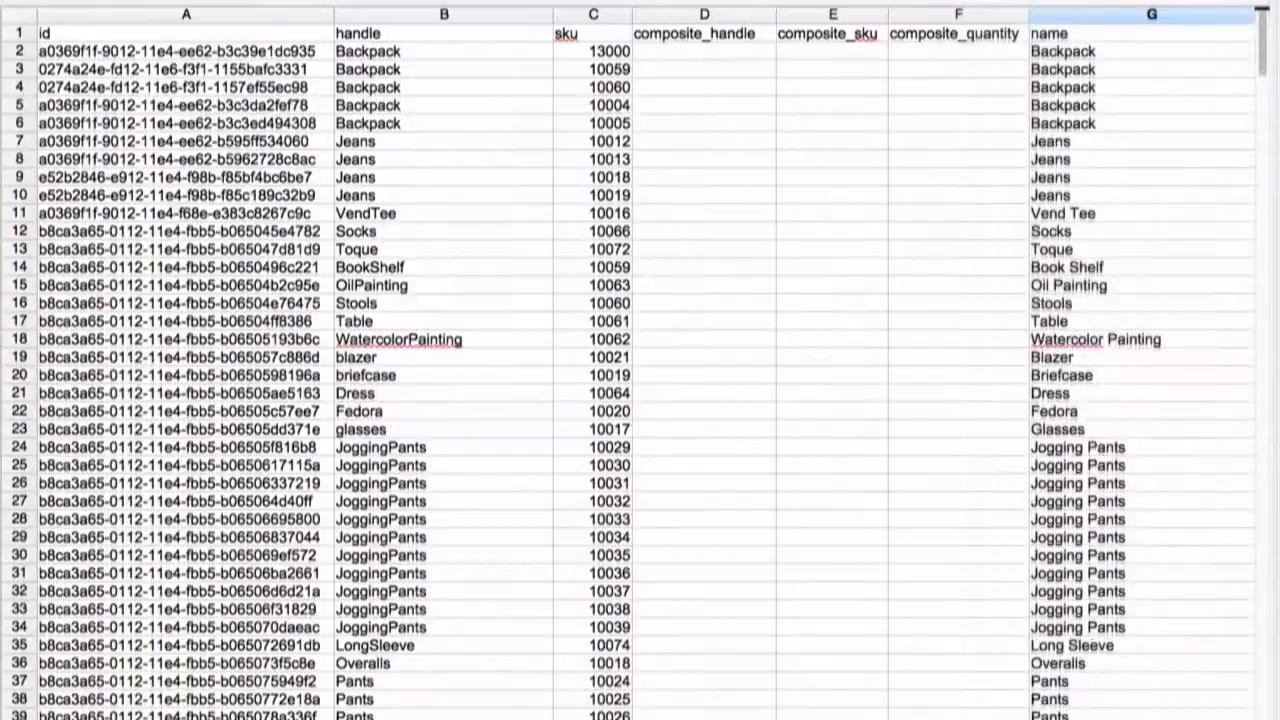
- Clear all SimpleTee product data rows below the header row
scroll("down", 3)
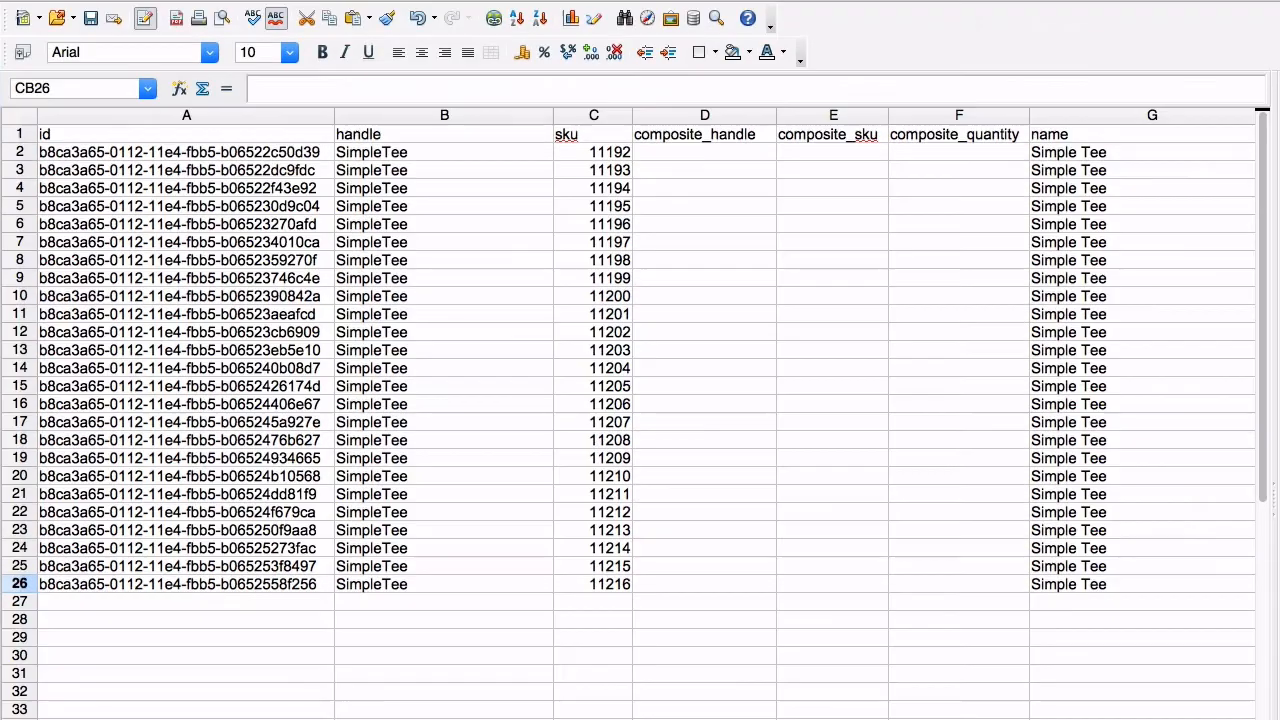
left_click(19, 584)
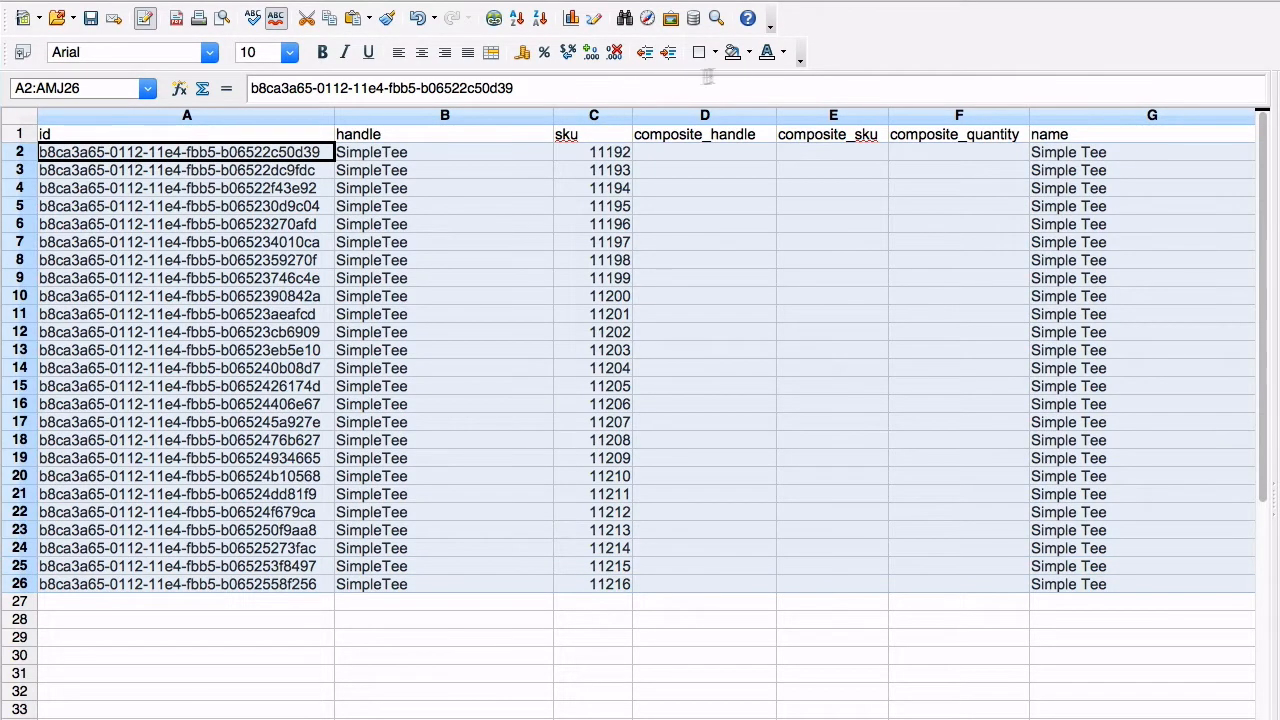
left_click(732, 52)
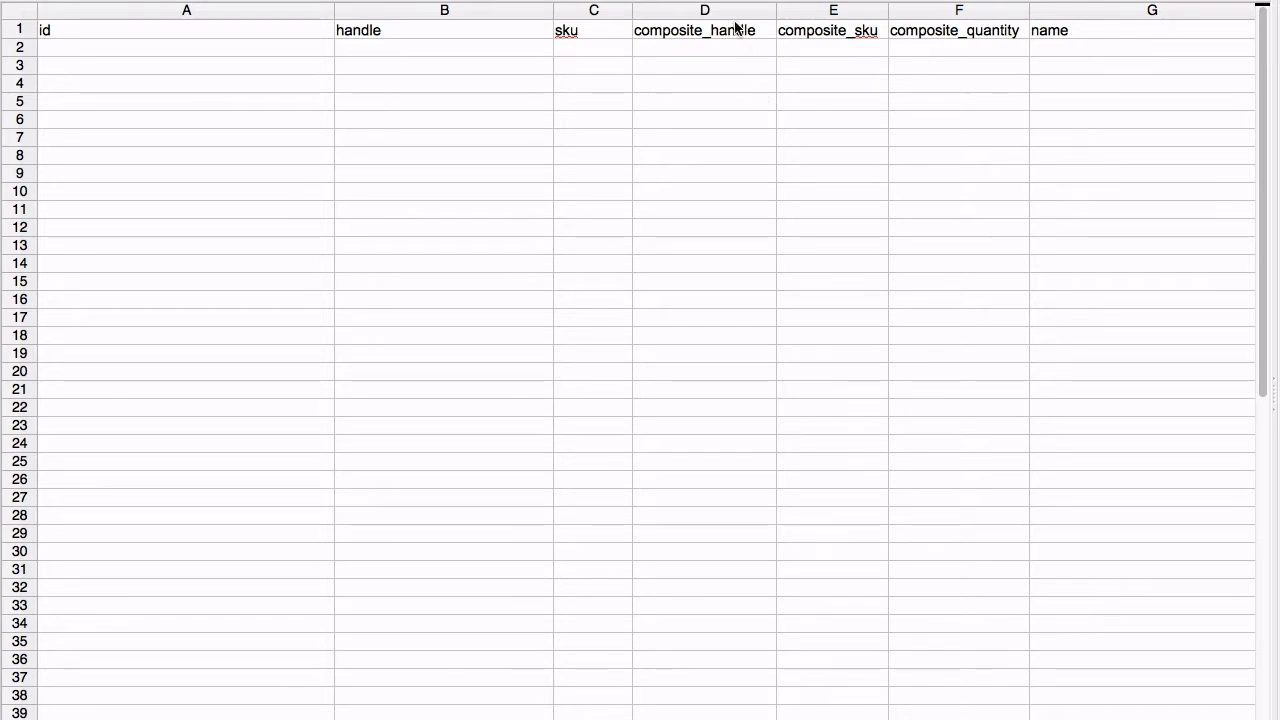
- Delete columns D–F: composite_handle, composite_sku and composite_quantity
left_click_drag(705, 10, 958, 10)
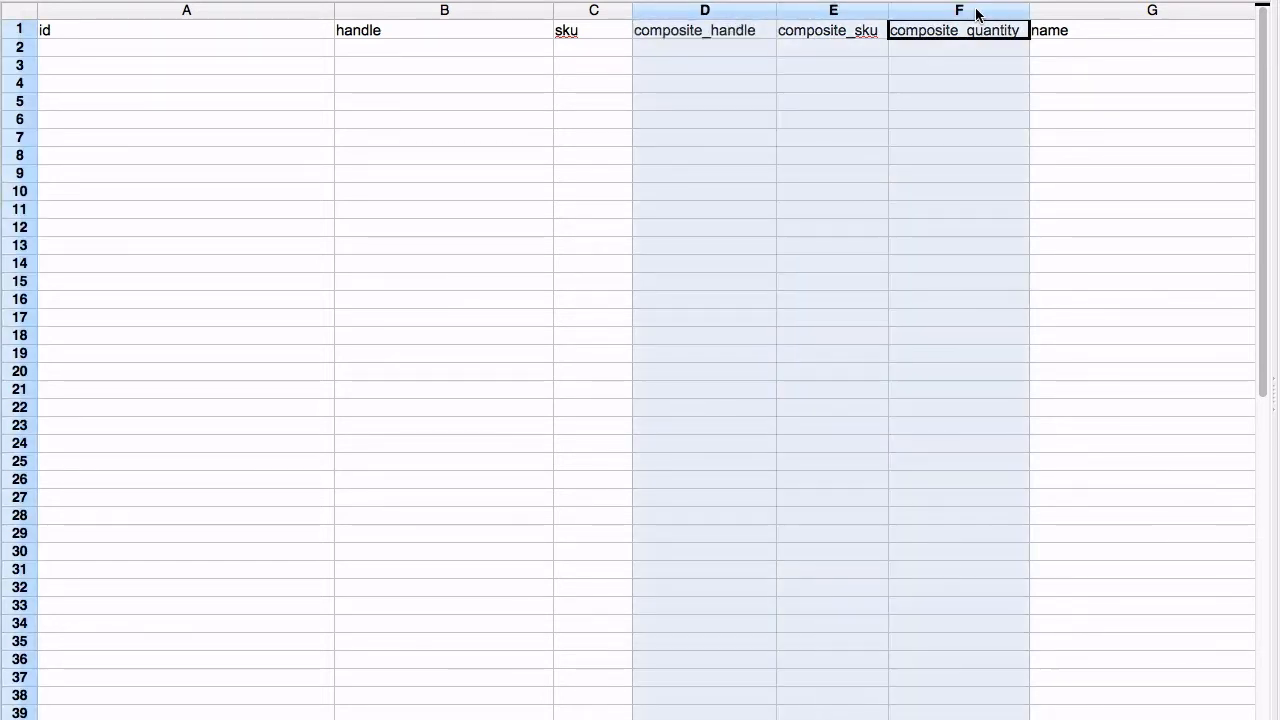
right_click(958, 11)
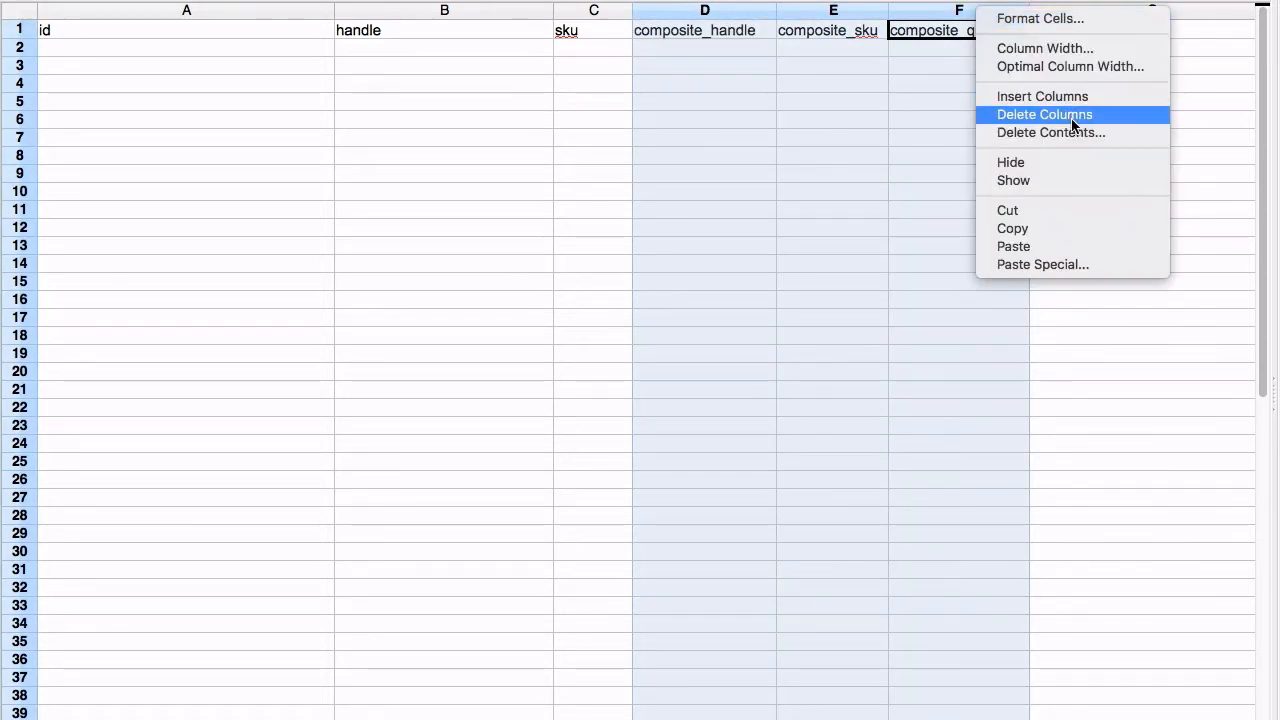
left_click(1044, 114)
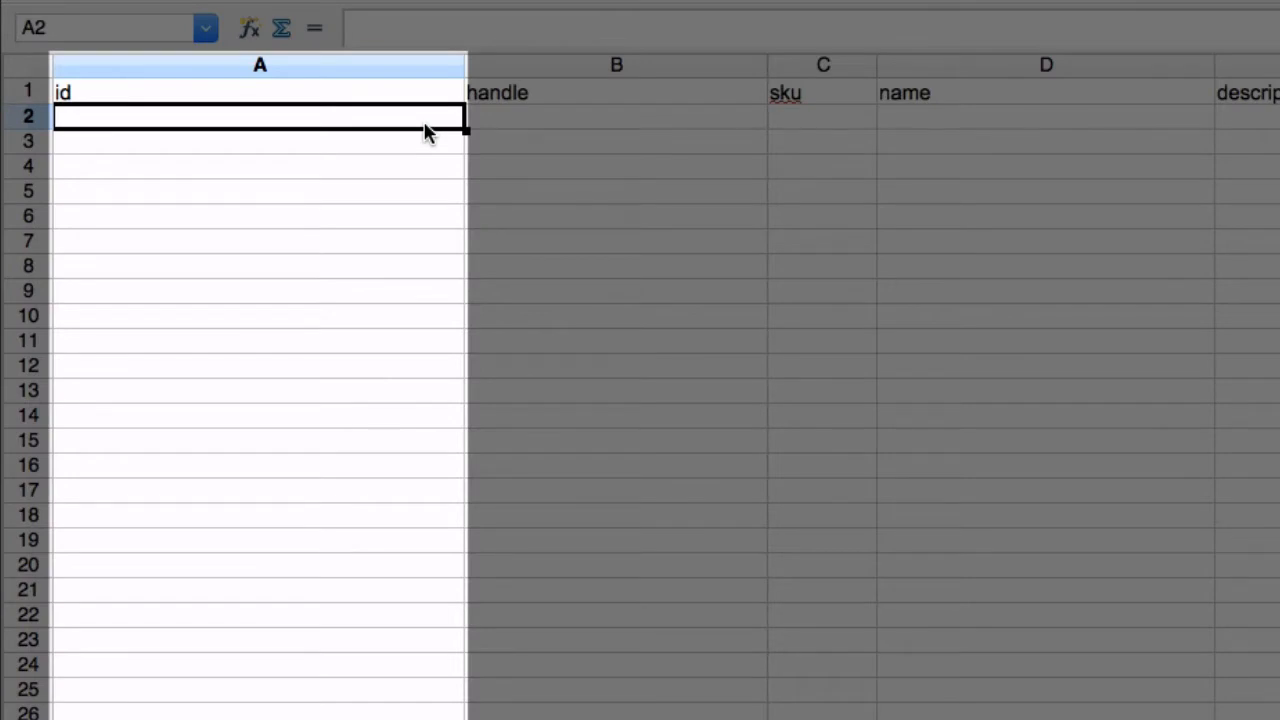
- Enter handle SuperbTshirt, SKUs from 2445, and type Clothing for rows 2–4
left_click(615, 116)
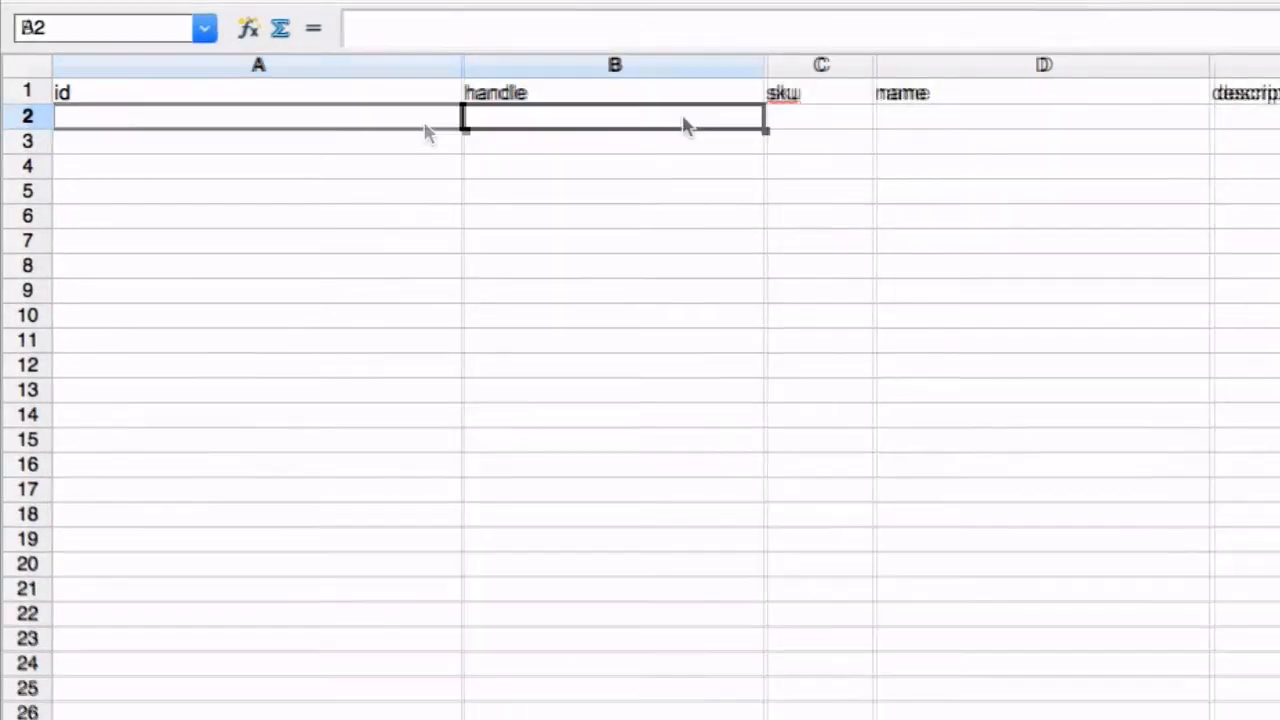
type("Sup")
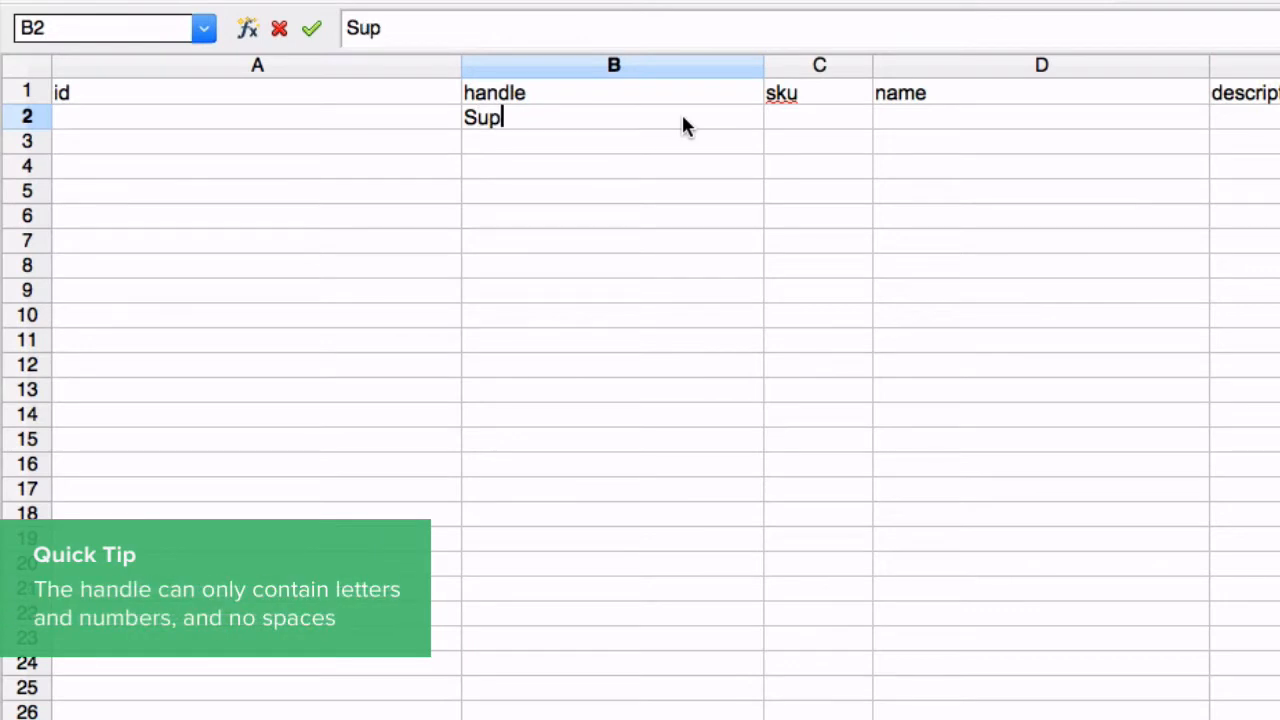
type("erbTshirt")
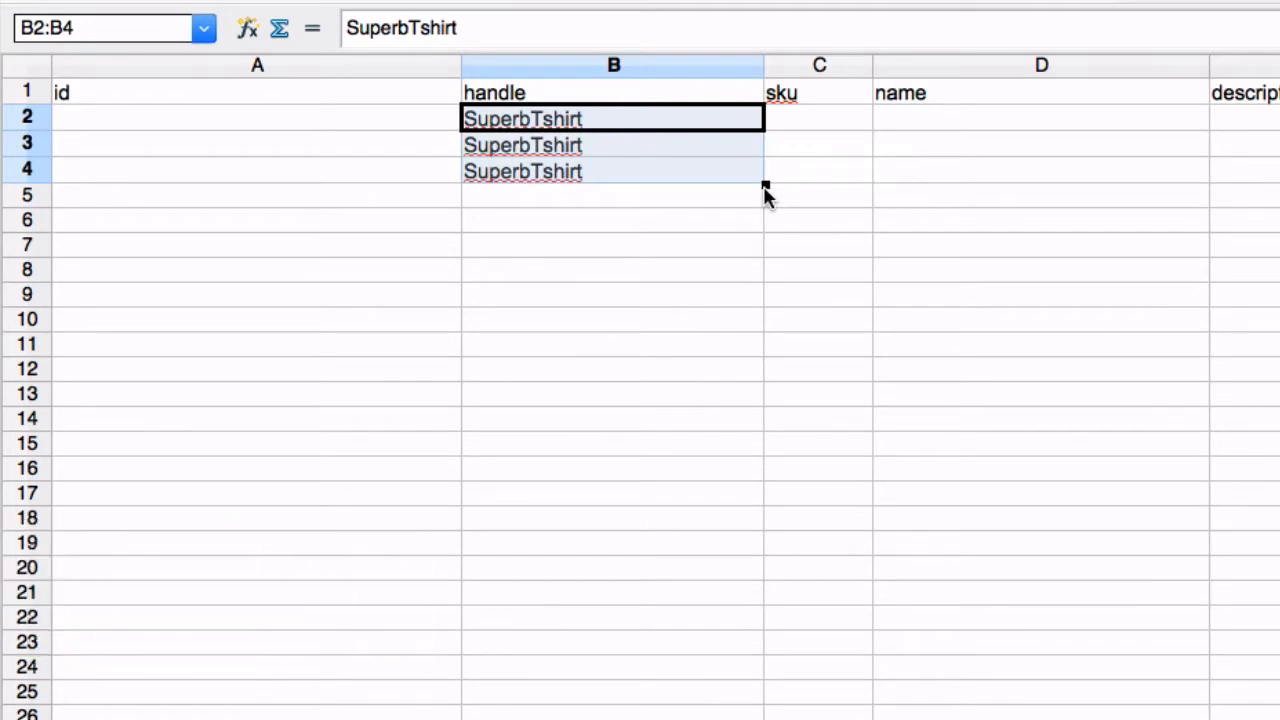
left_click(819, 118)
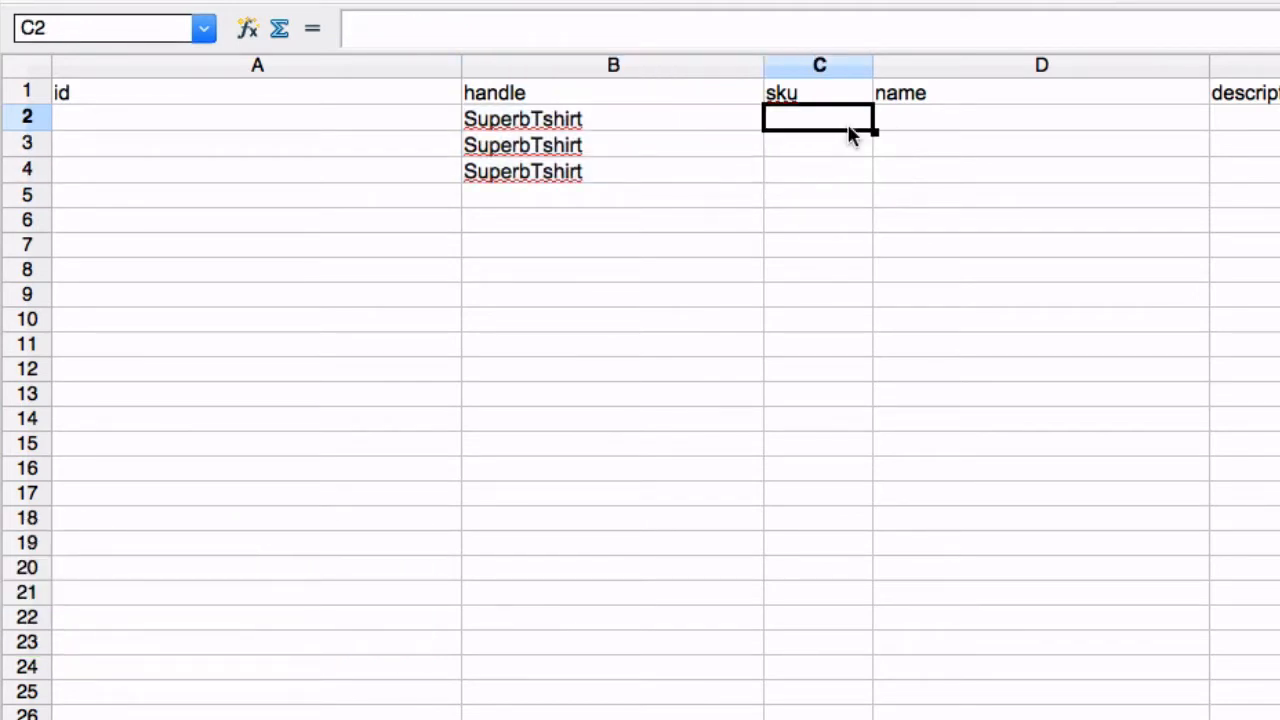
type("2445")
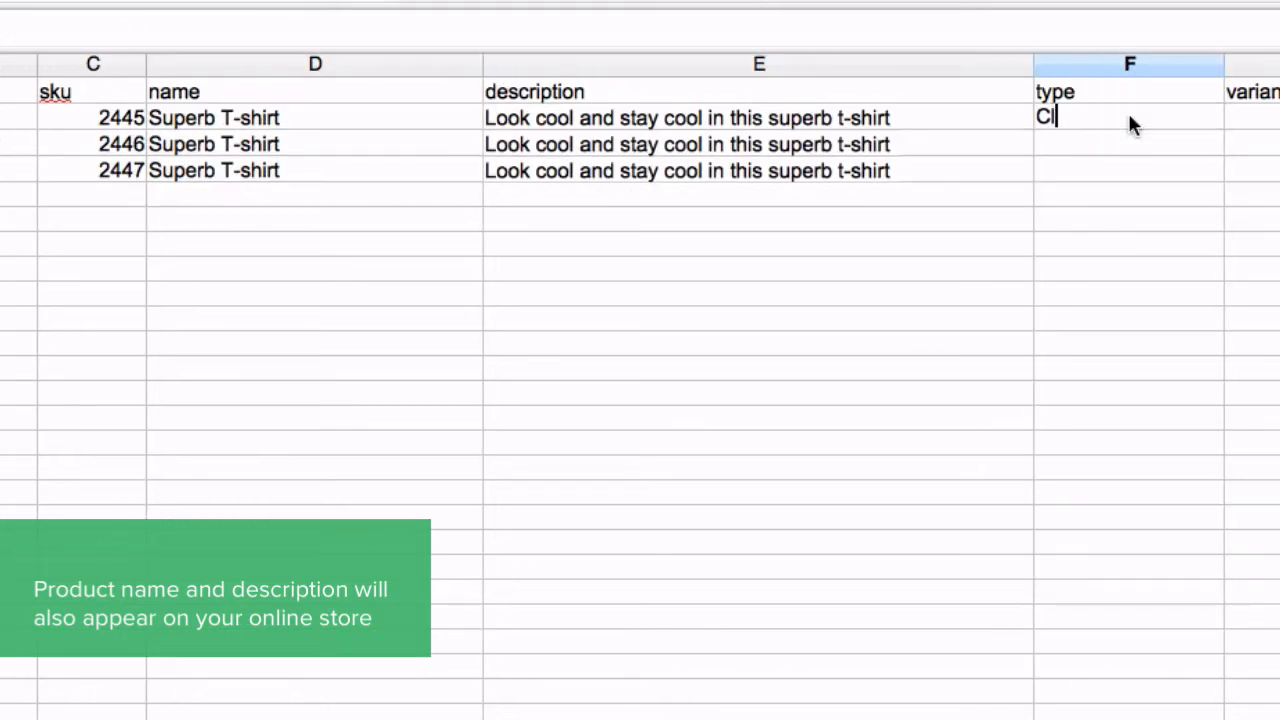
type("Clothing")
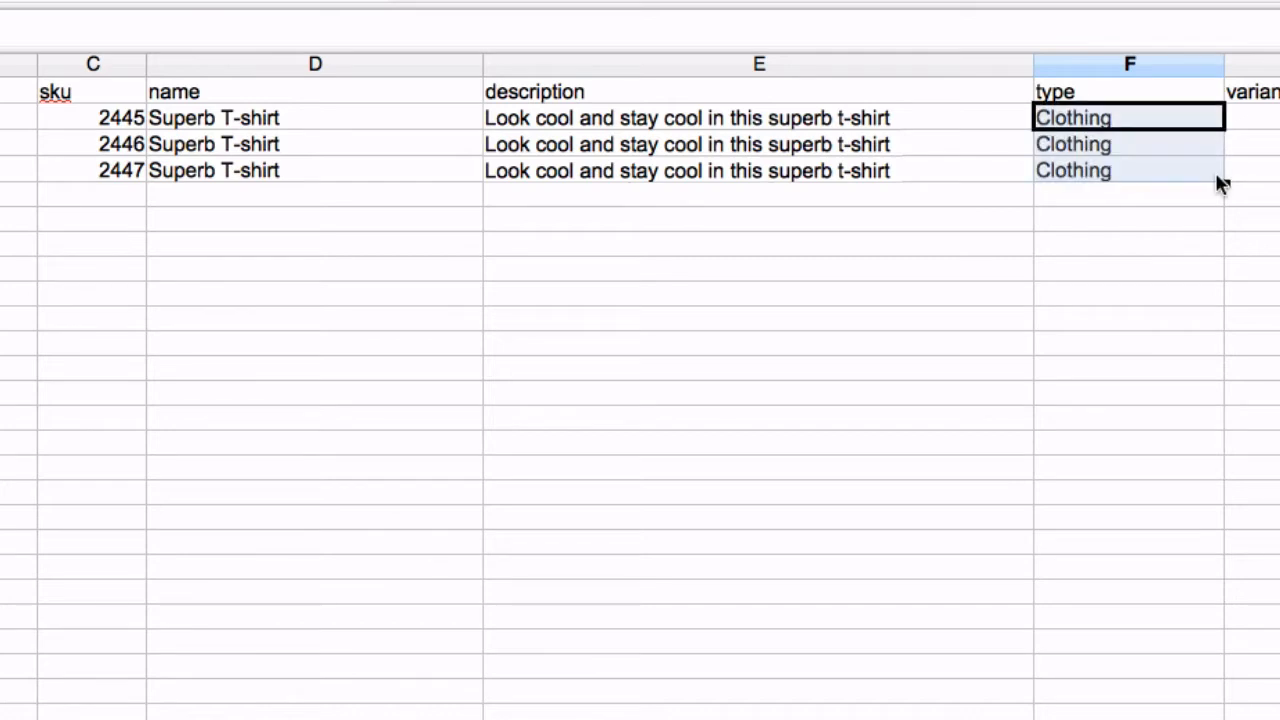
- Set variant option one to Color with value Red for all three rows
scroll("right", 3)
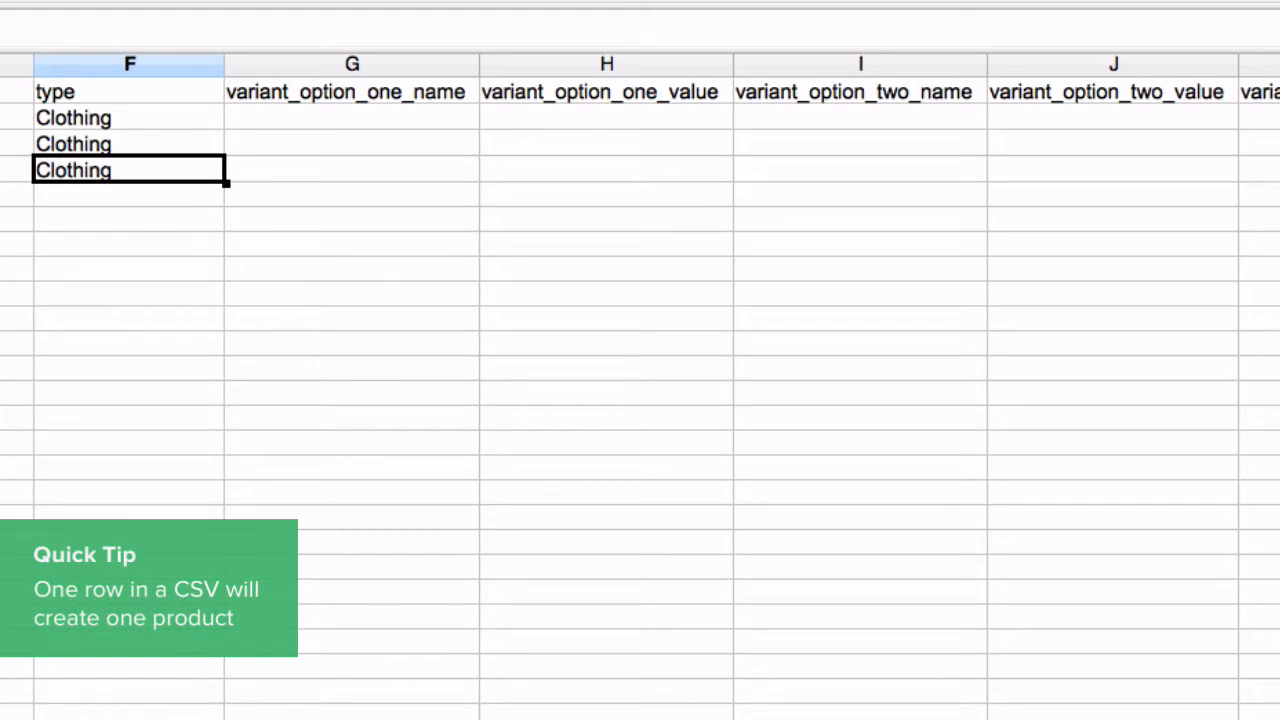
left_click(351, 63)
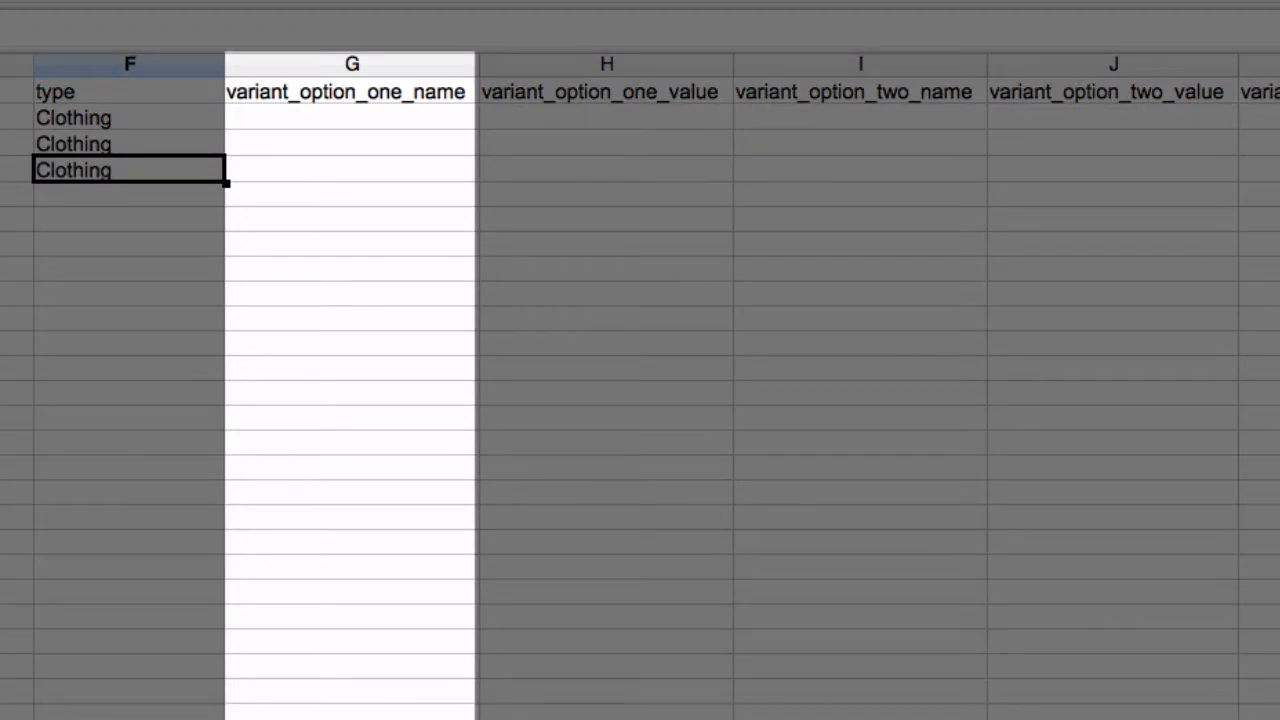
left_click(606, 63)
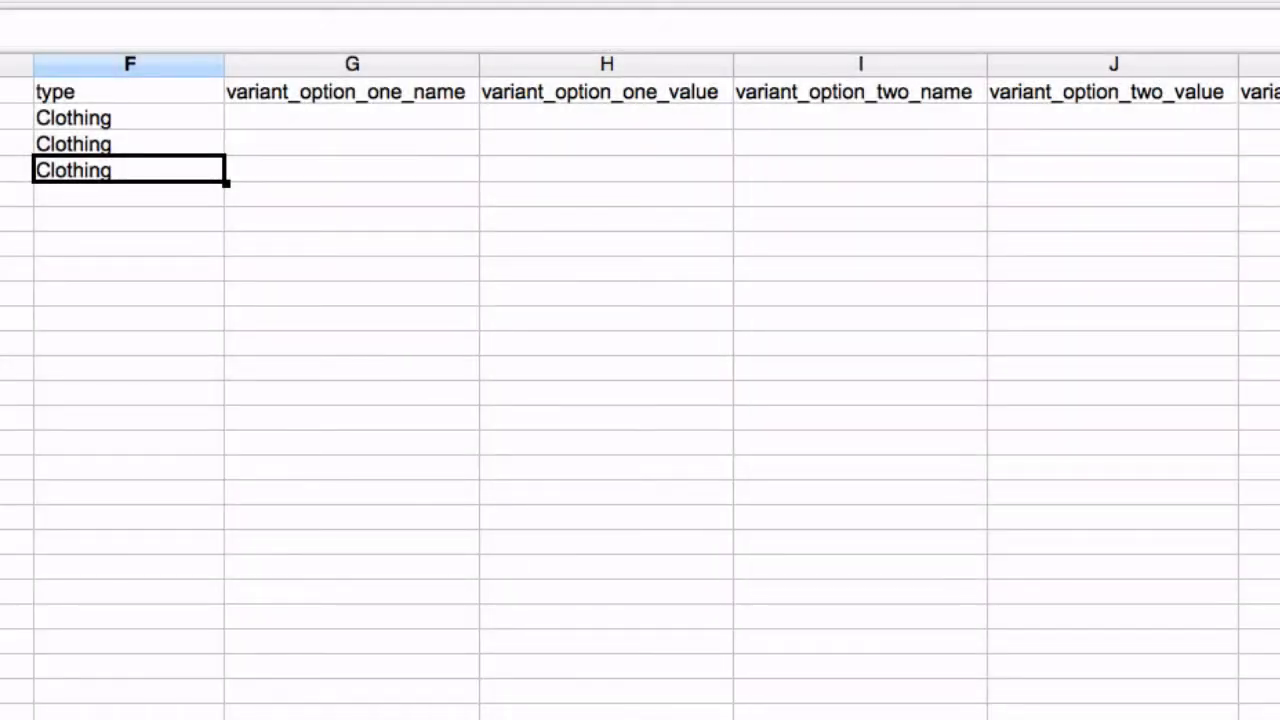
scroll("right", 3)
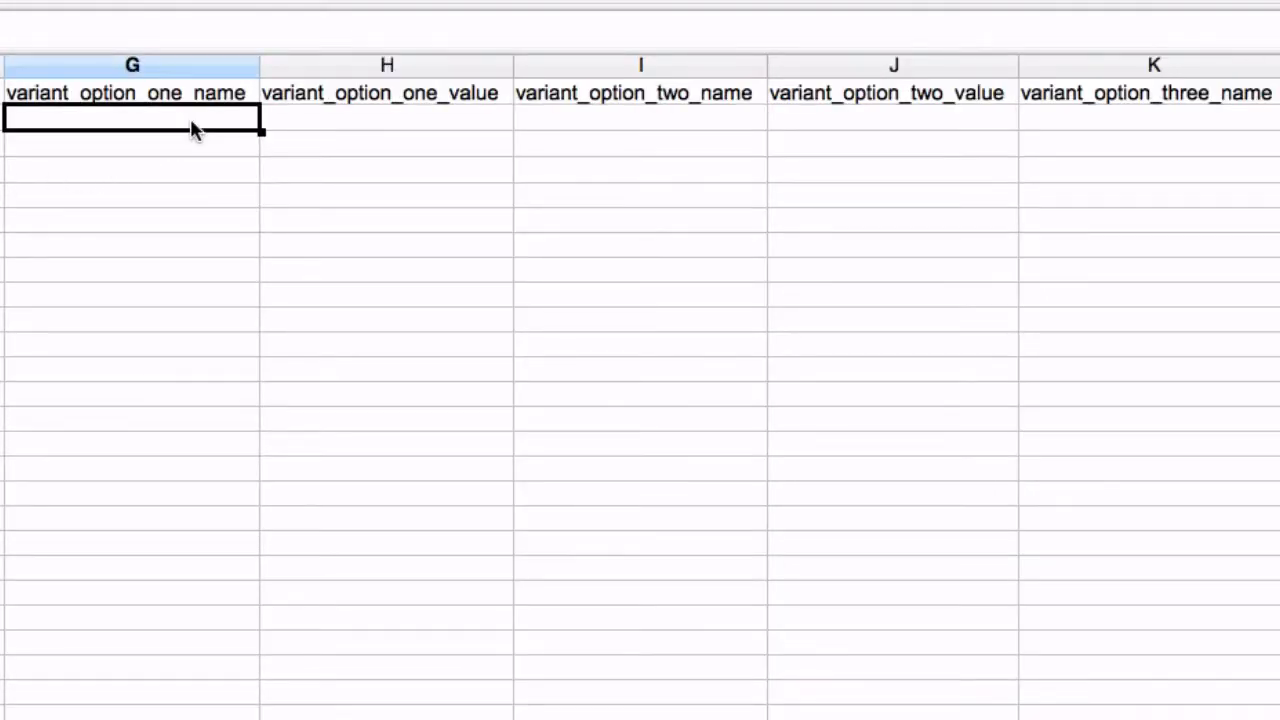
type("Color")
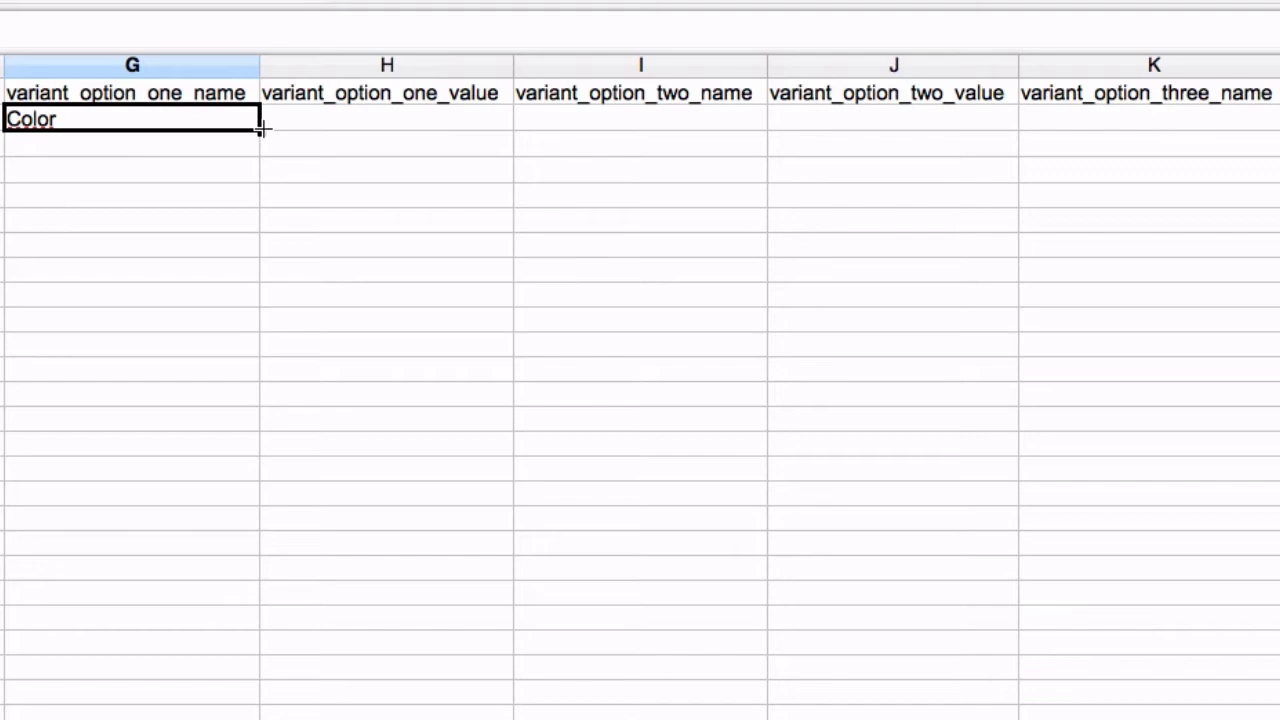
left_click_drag(258, 130, 258, 180)
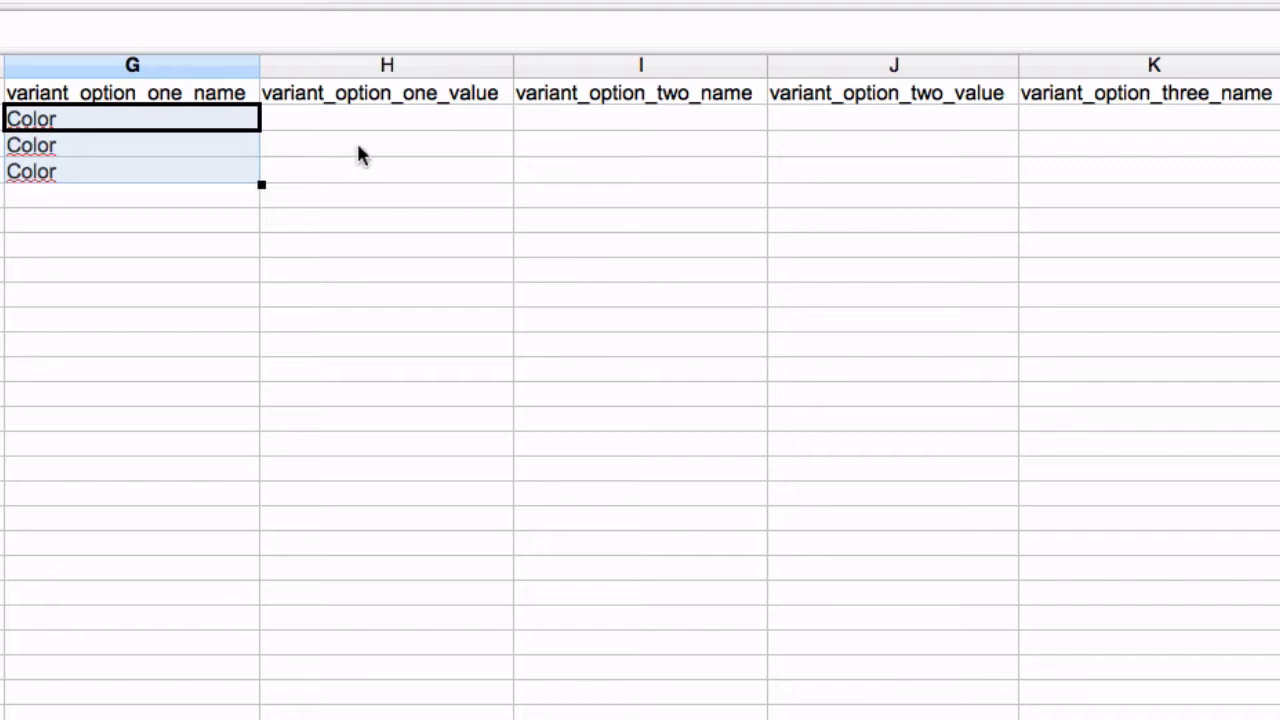
type("Red")
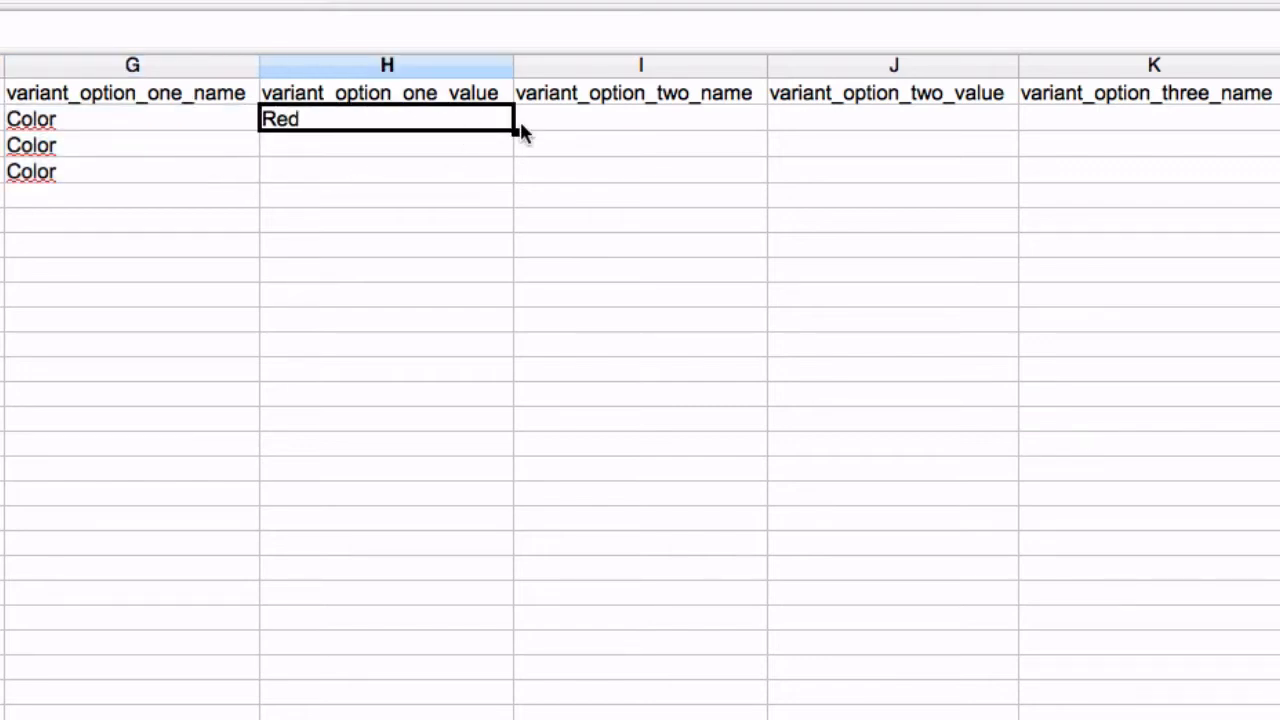
left_click_drag(513, 133, 513, 183)
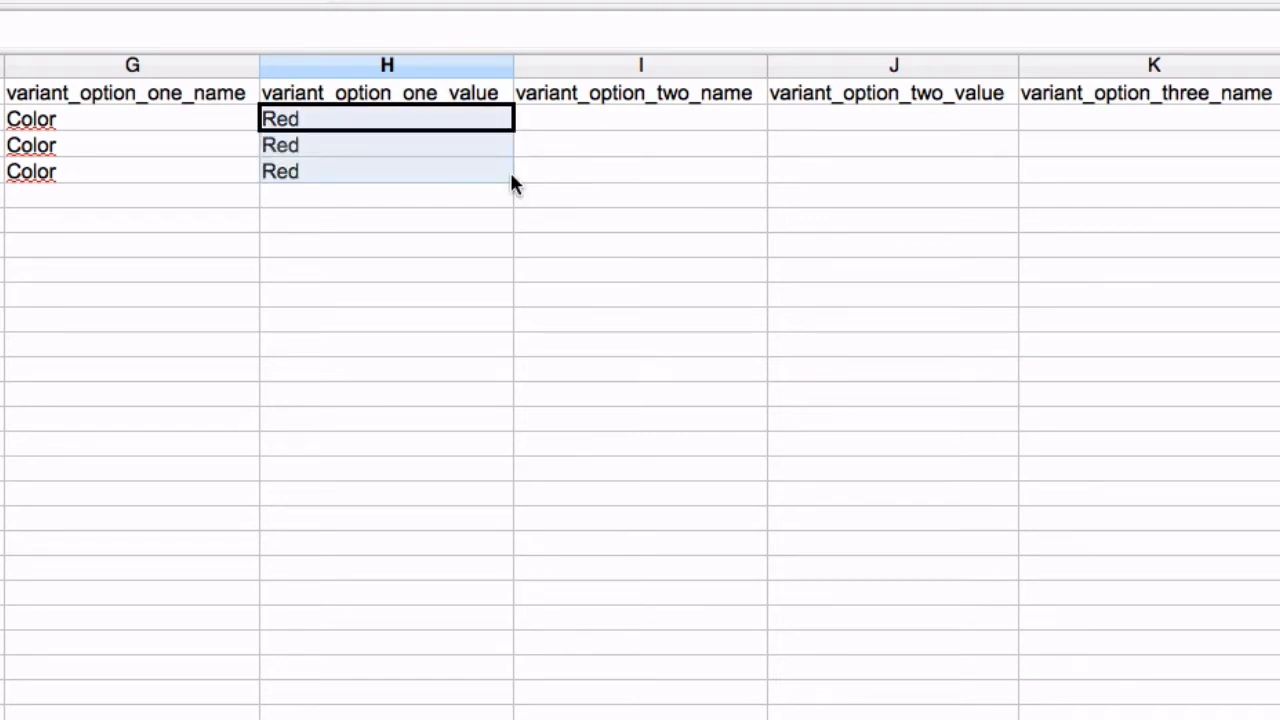
- Set variant option two to Size with values Small, Medium and Large
left_click(640, 118)
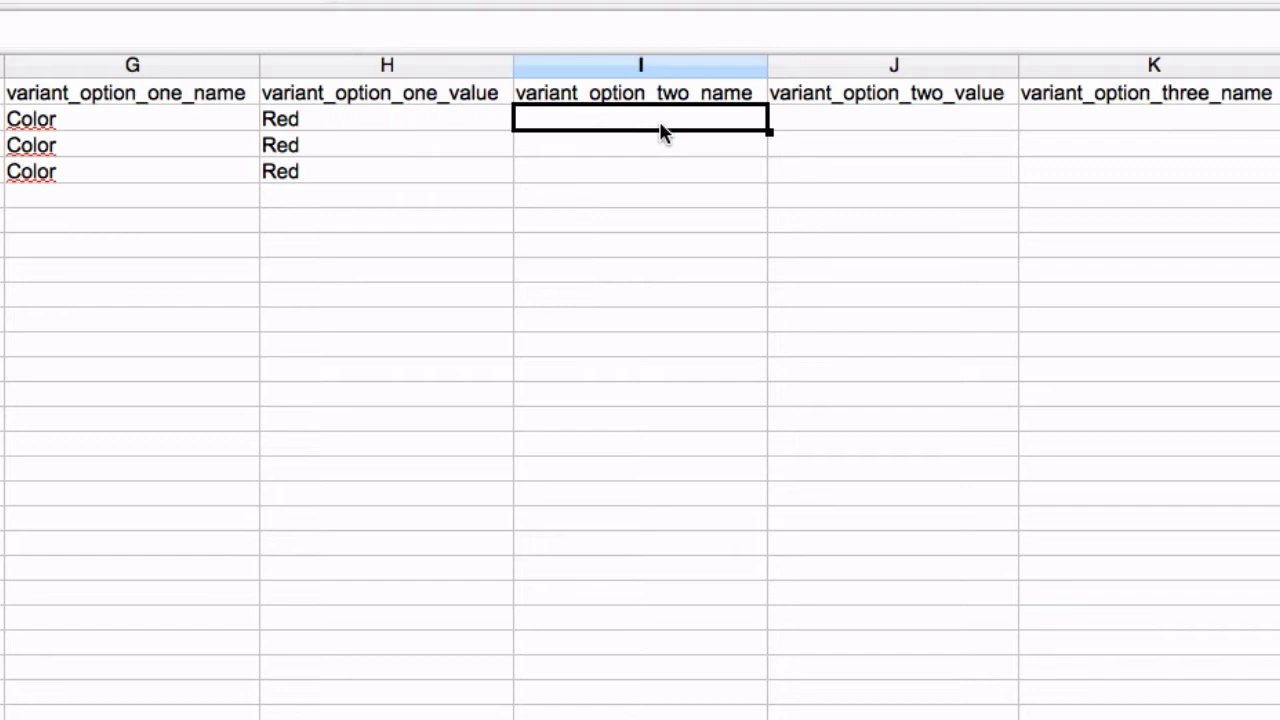
type("Size")
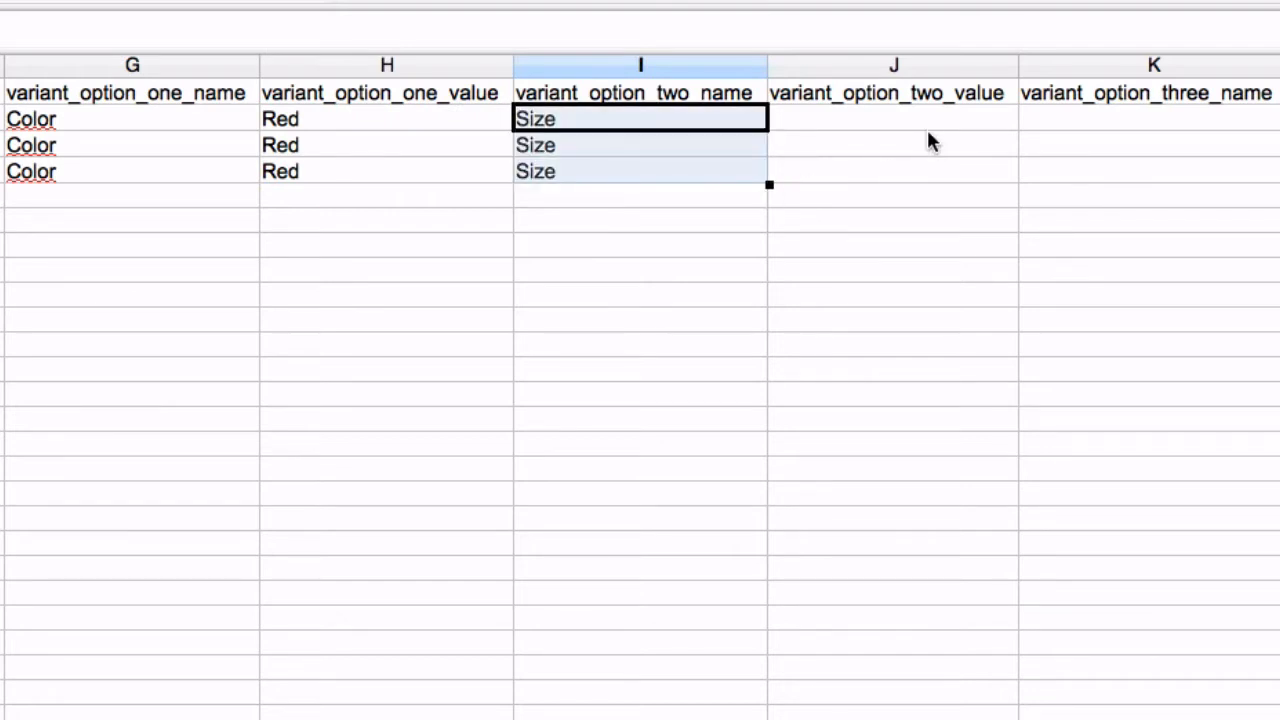
type("Small")
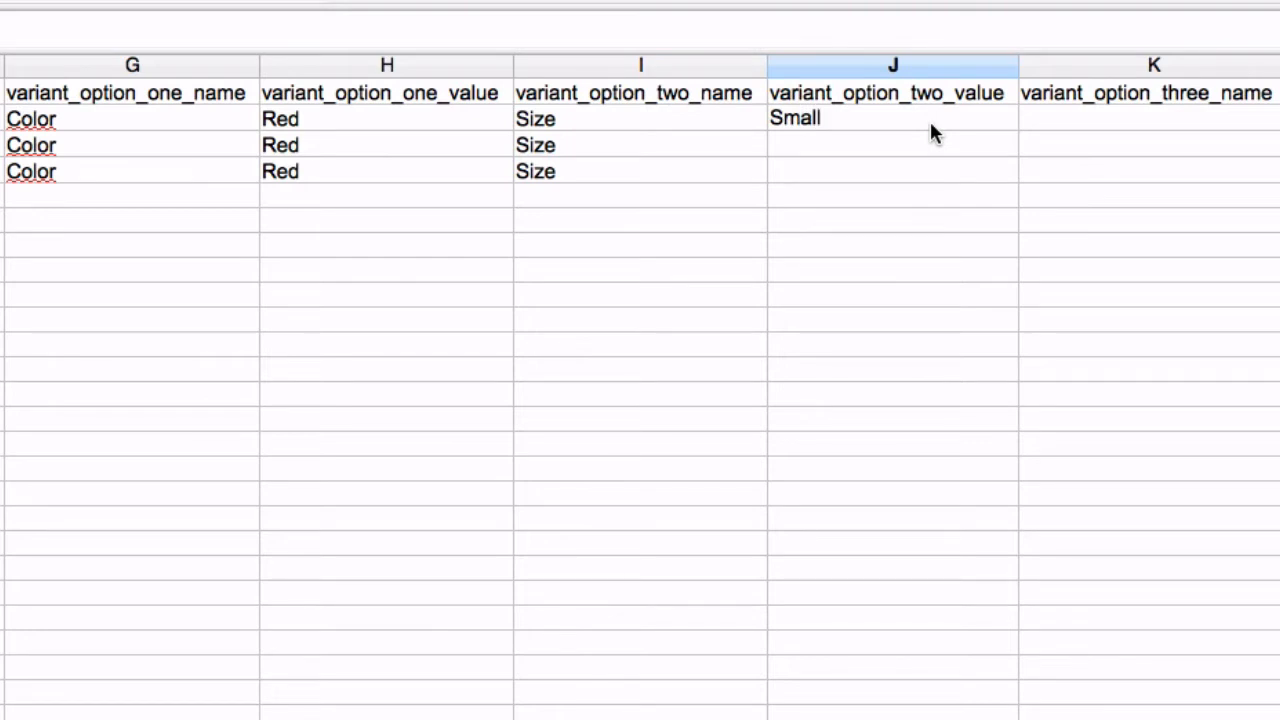
type("Medium")
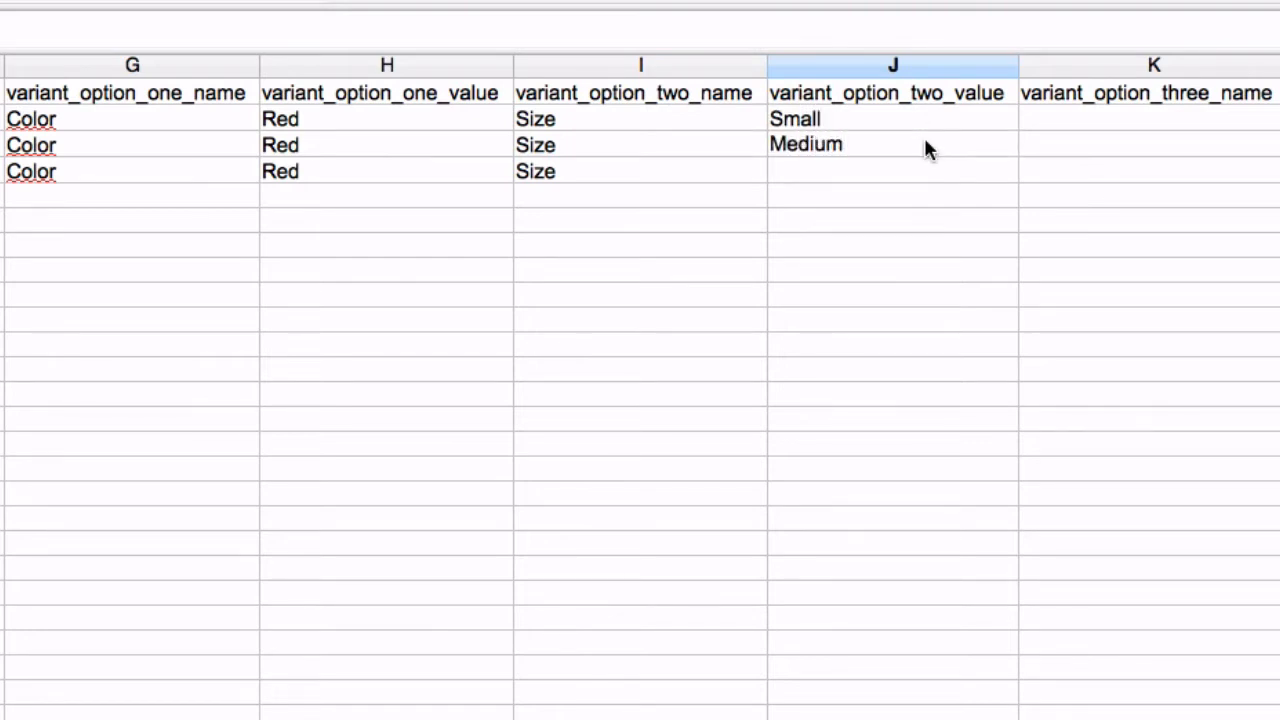
type("Lar")
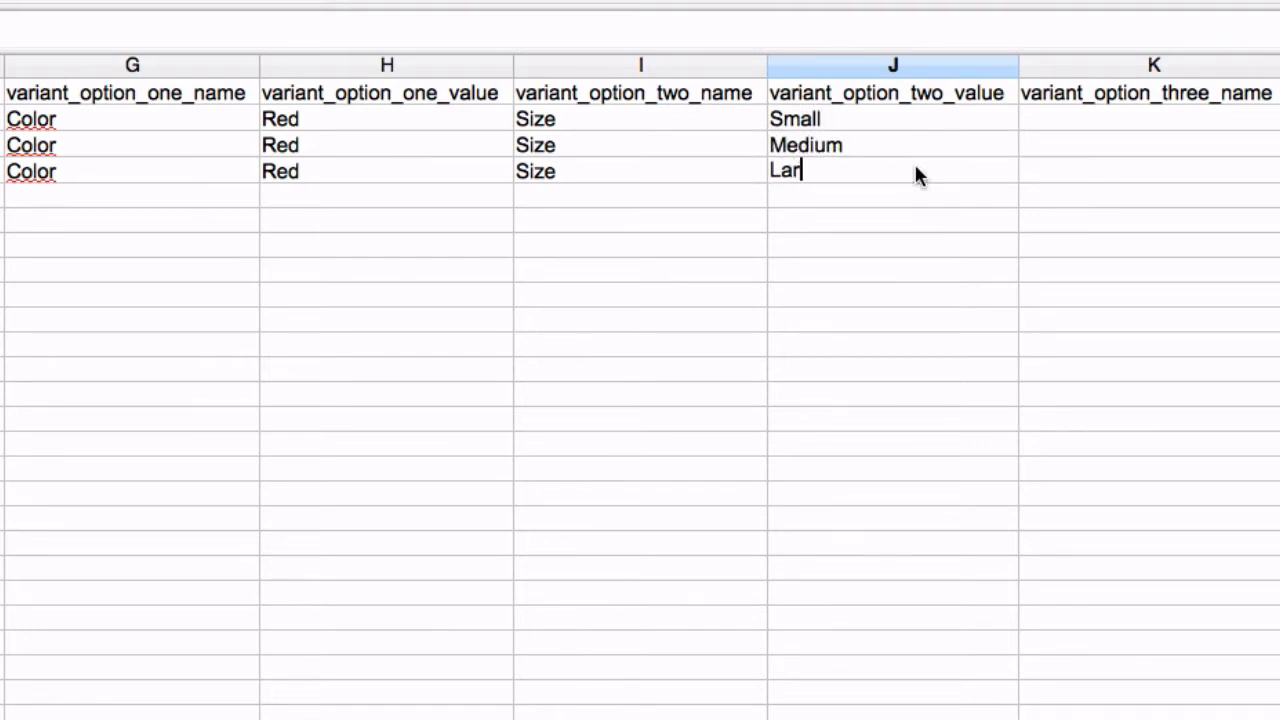
type("ge")
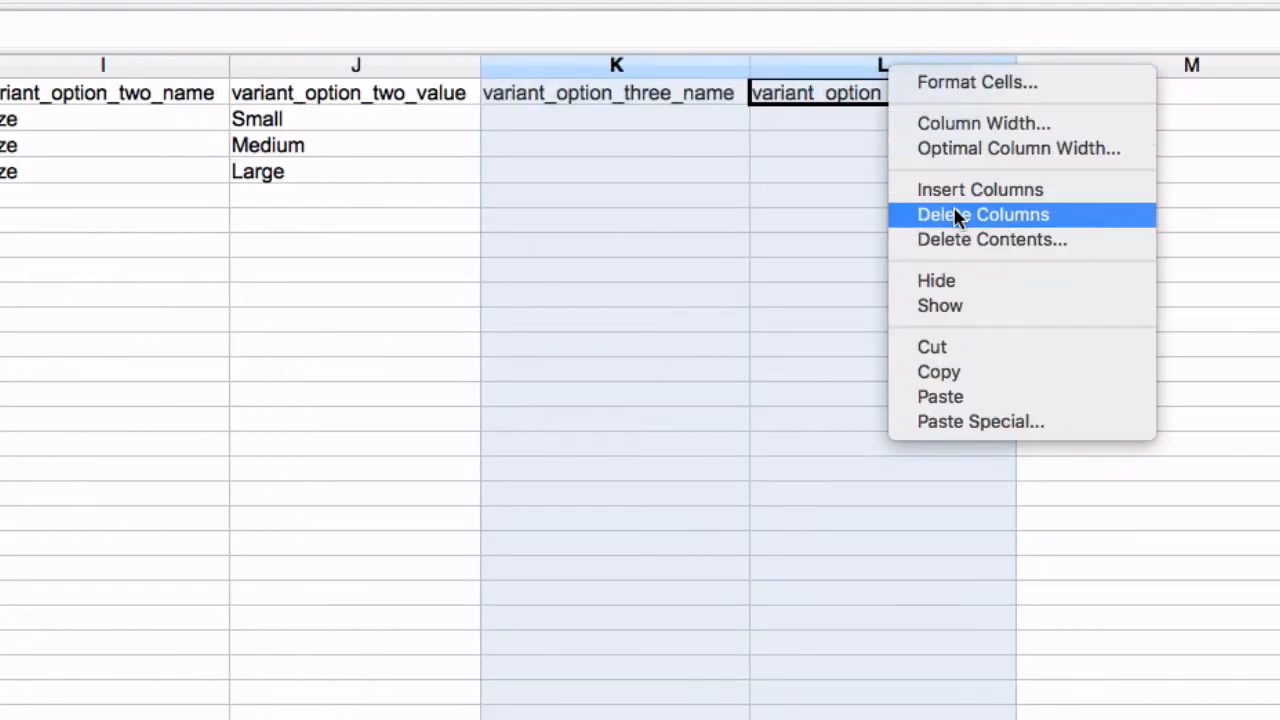
- Delete variant_option_three columns; enter tags, supply price 8, retail 20, Default Tax
left_click(983, 214)
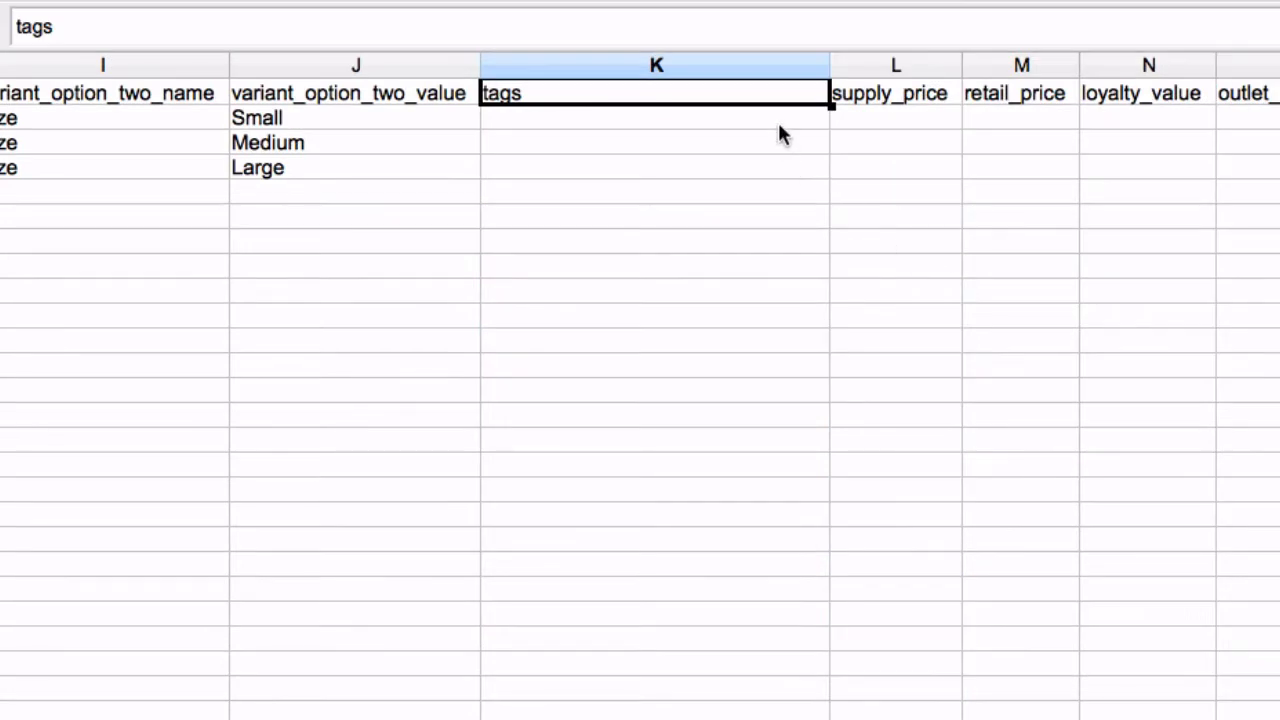
left_click(895, 117)
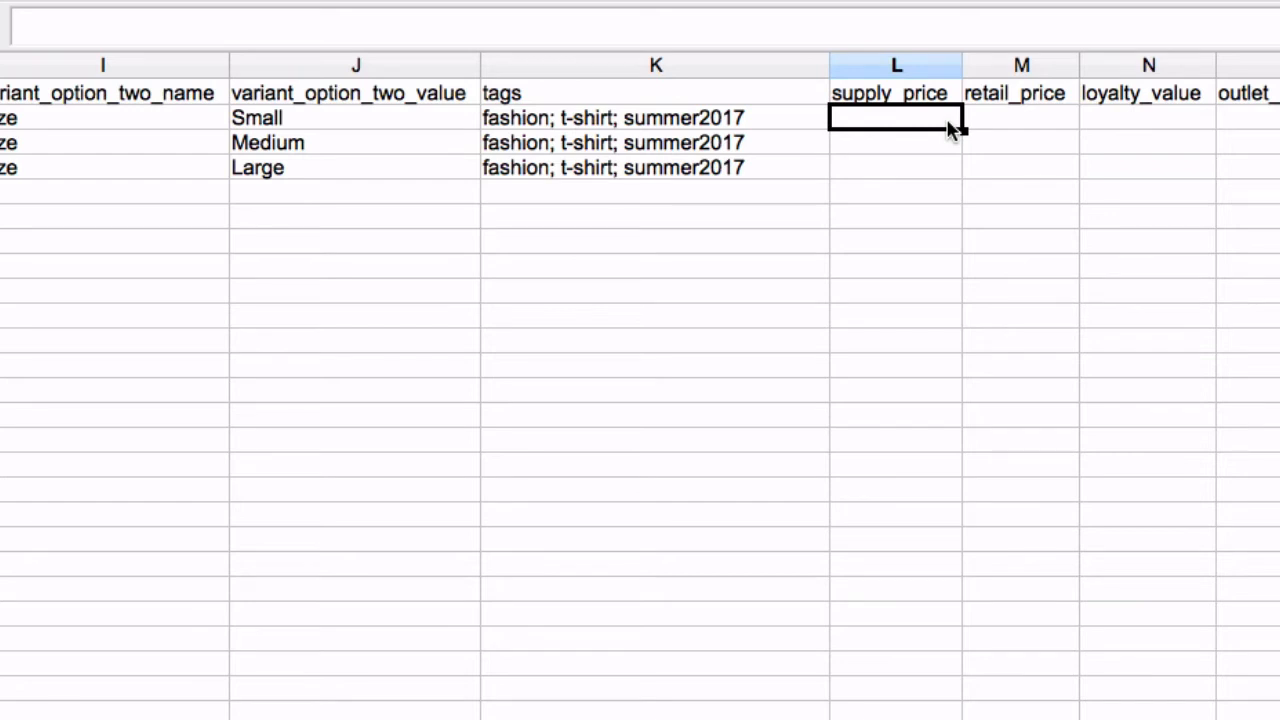
type("8")
left_click(1020, 117)
type("20")
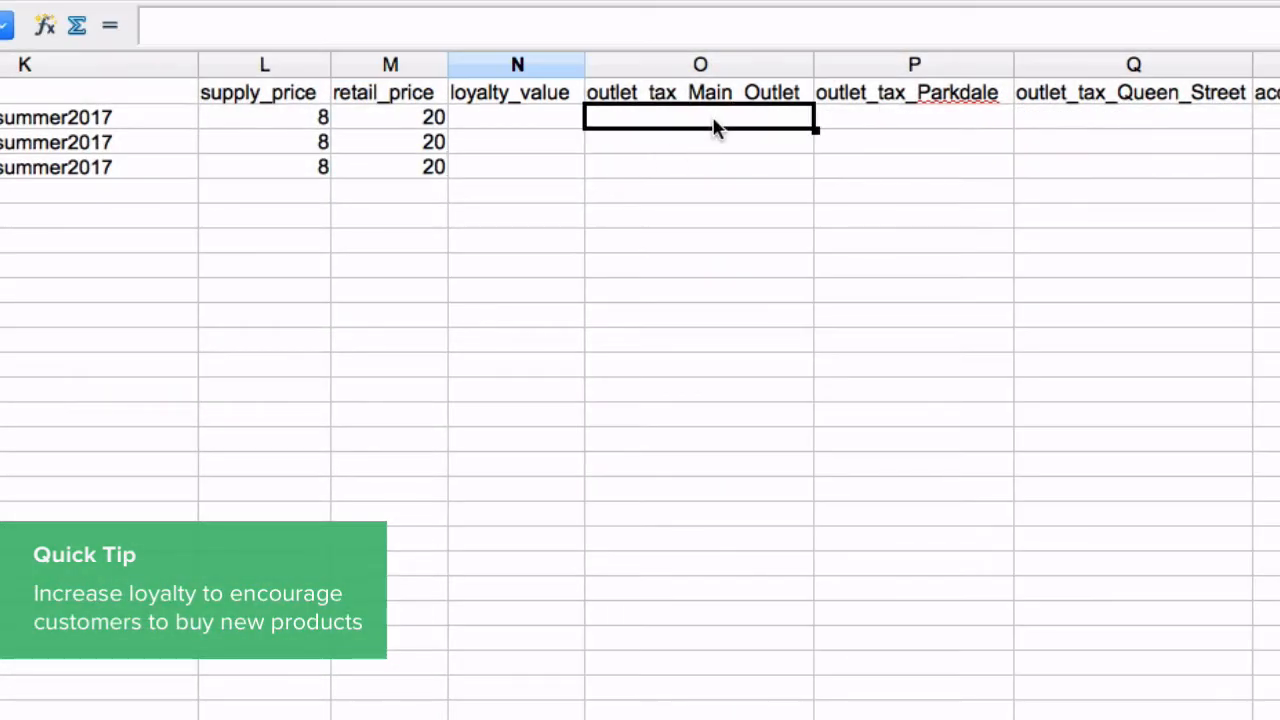
type("Defa")
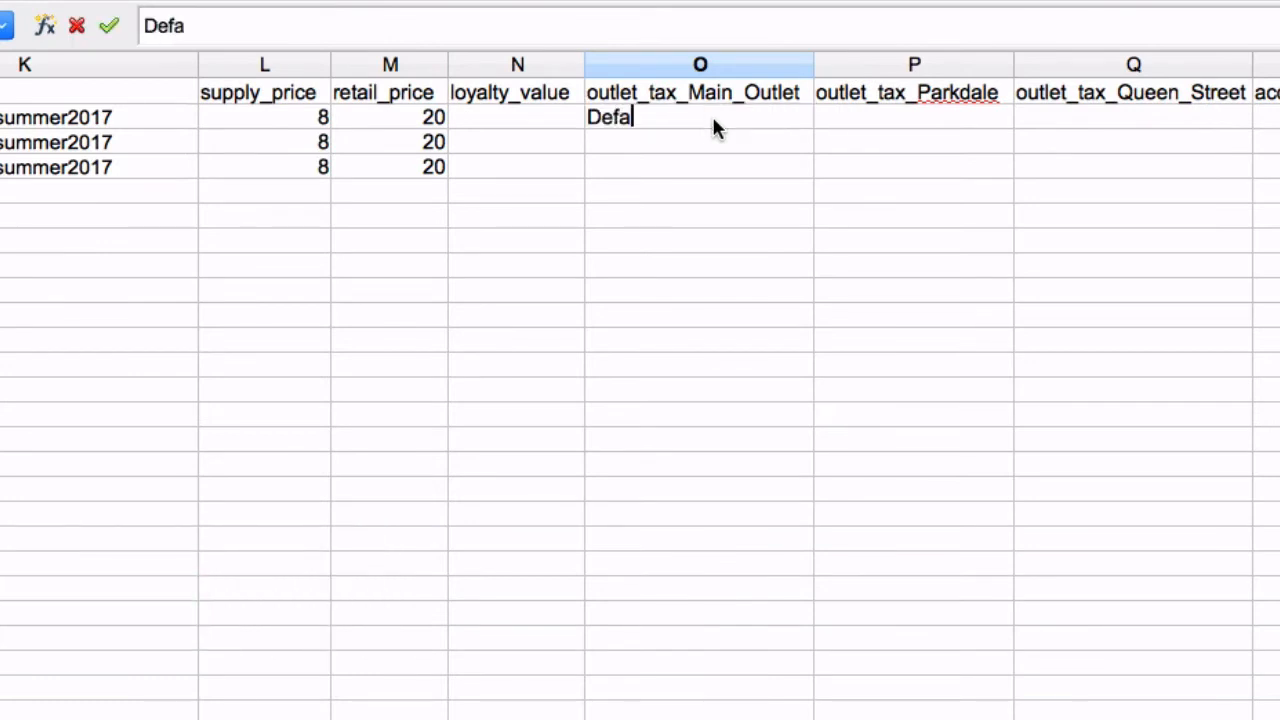
type("ult Tax")
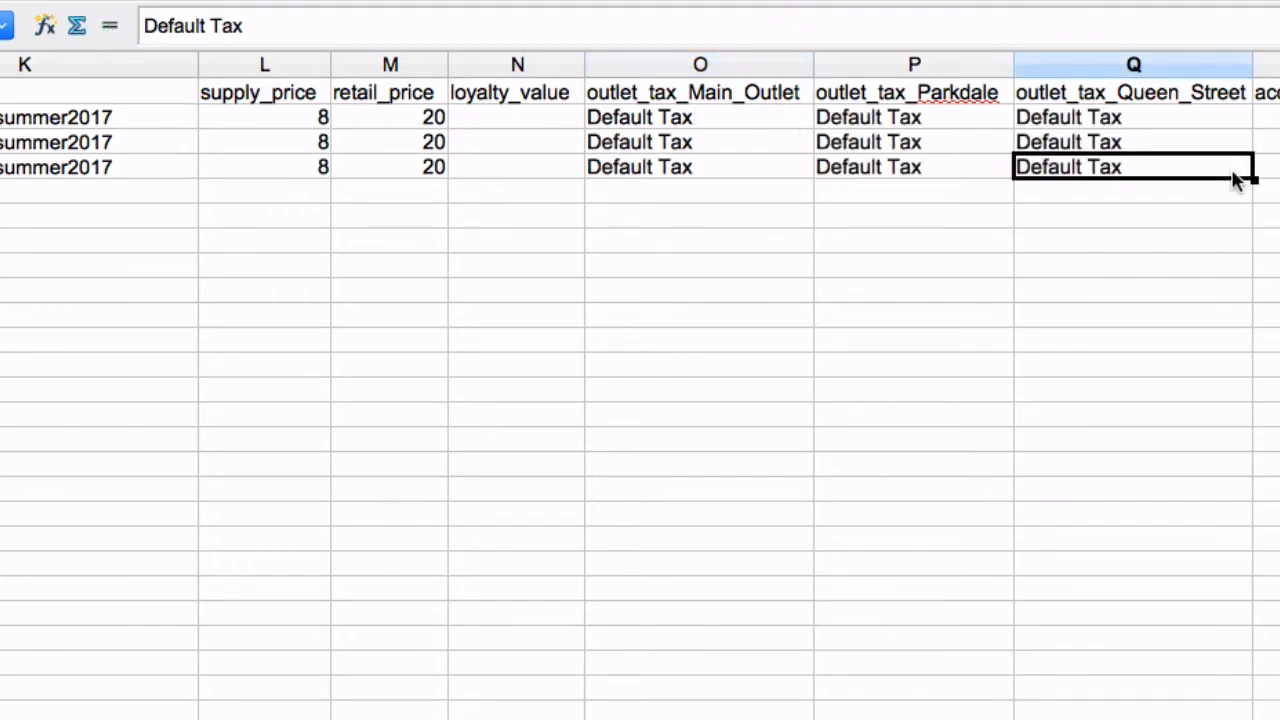
- Enter brand Superb Brand, supplier Fashion Supplier, and 1 for active and track_inventory
scroll("right", 3)
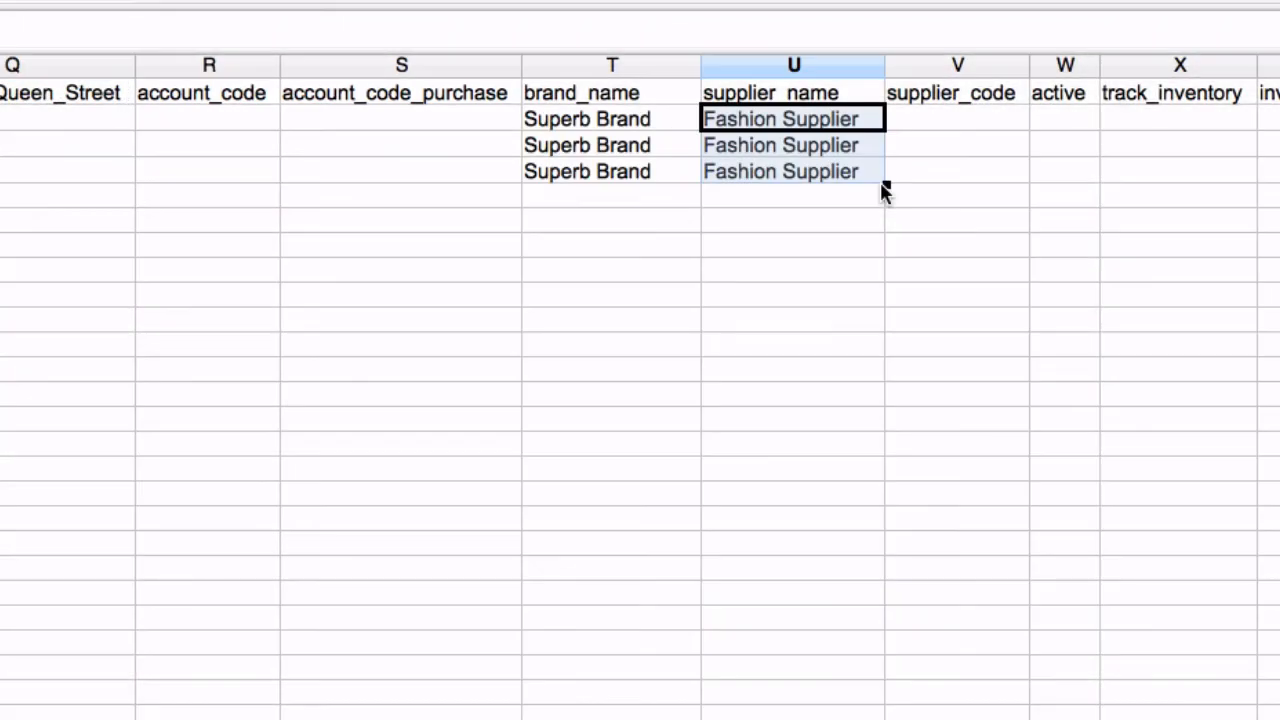
mouse_move(1024, 128)
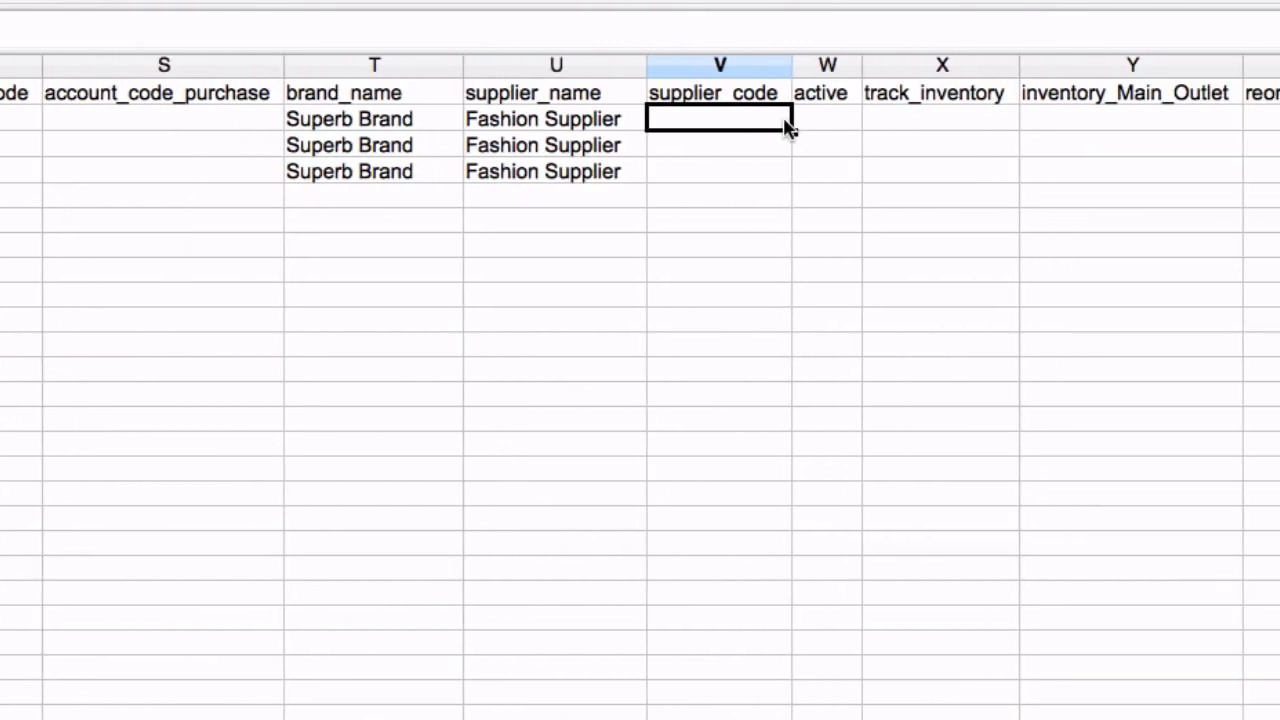
mouse_move(850, 131)
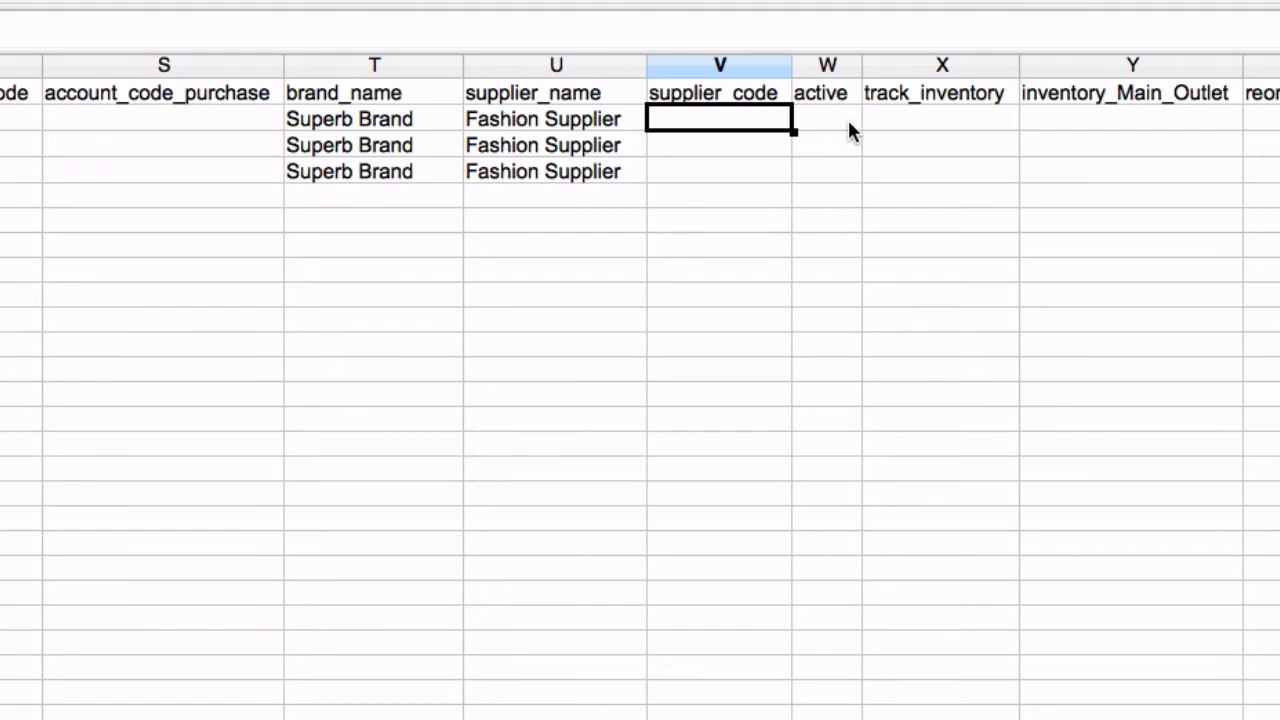
left_click(826, 118)
type("1")
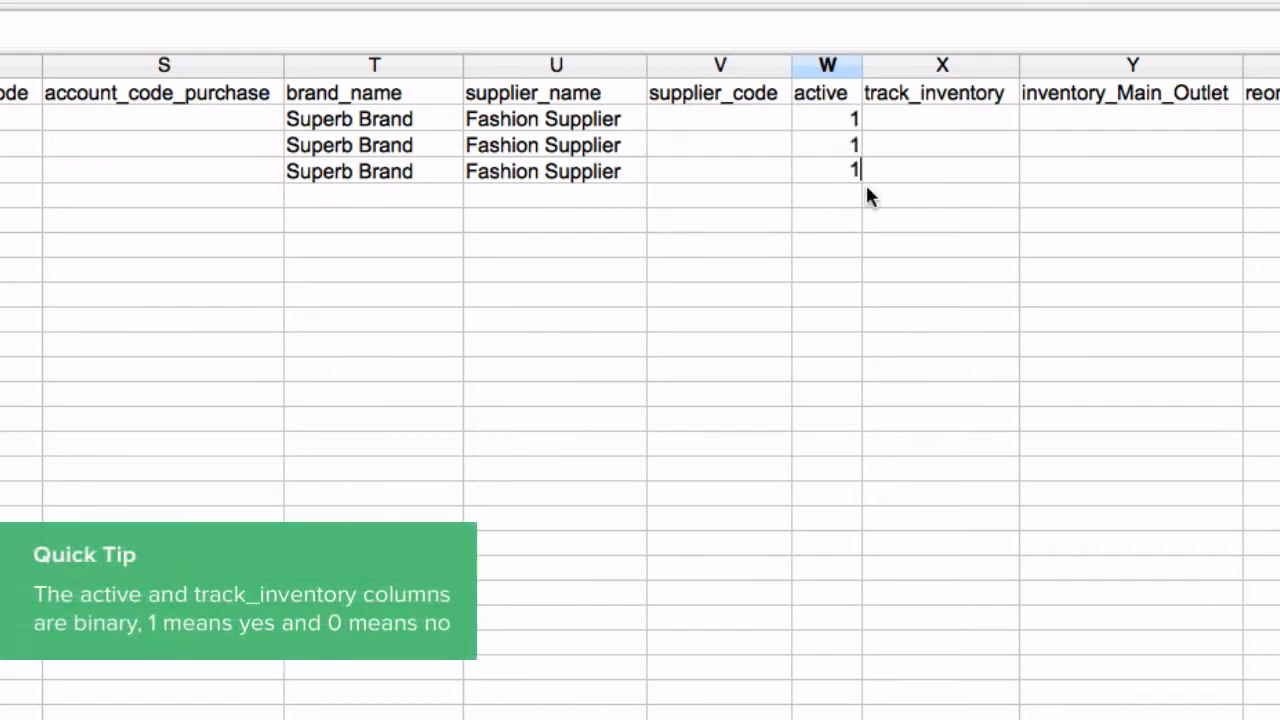
mouse_move(1028, 122)
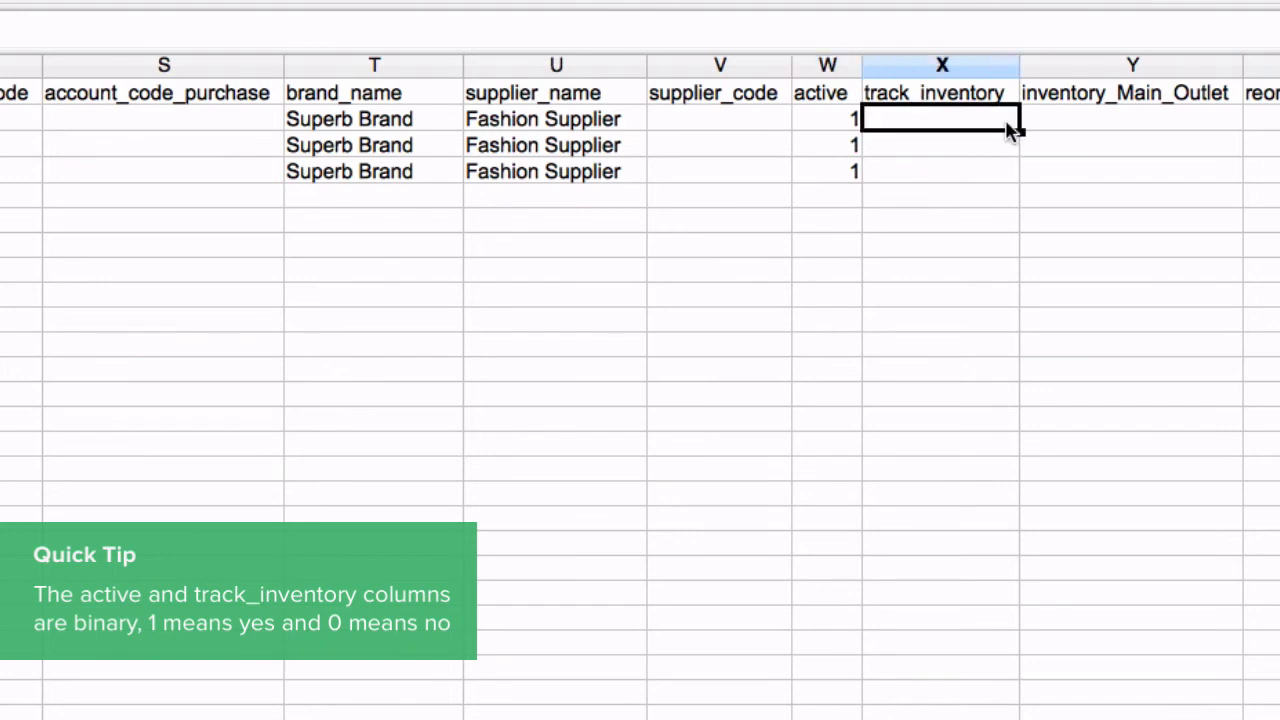
type("1")
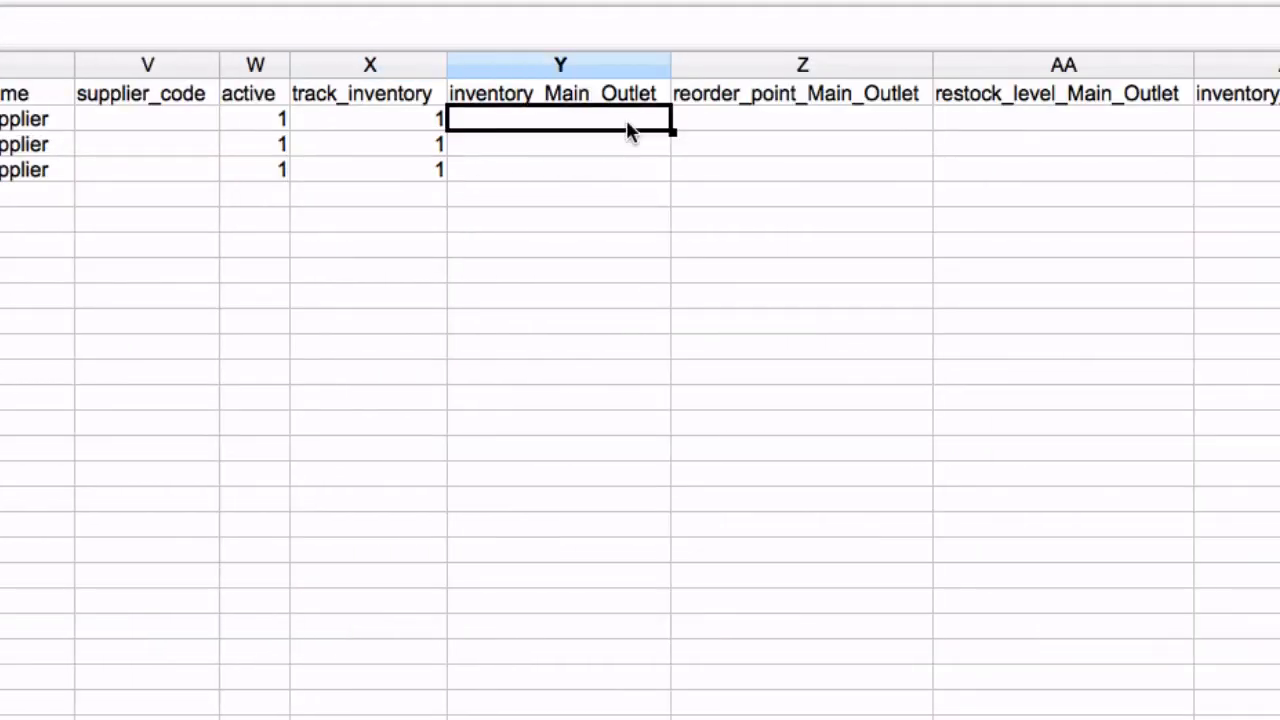
- Enter inventory 0, reorder point 5 and restock level 10 for the outlets
type("0")
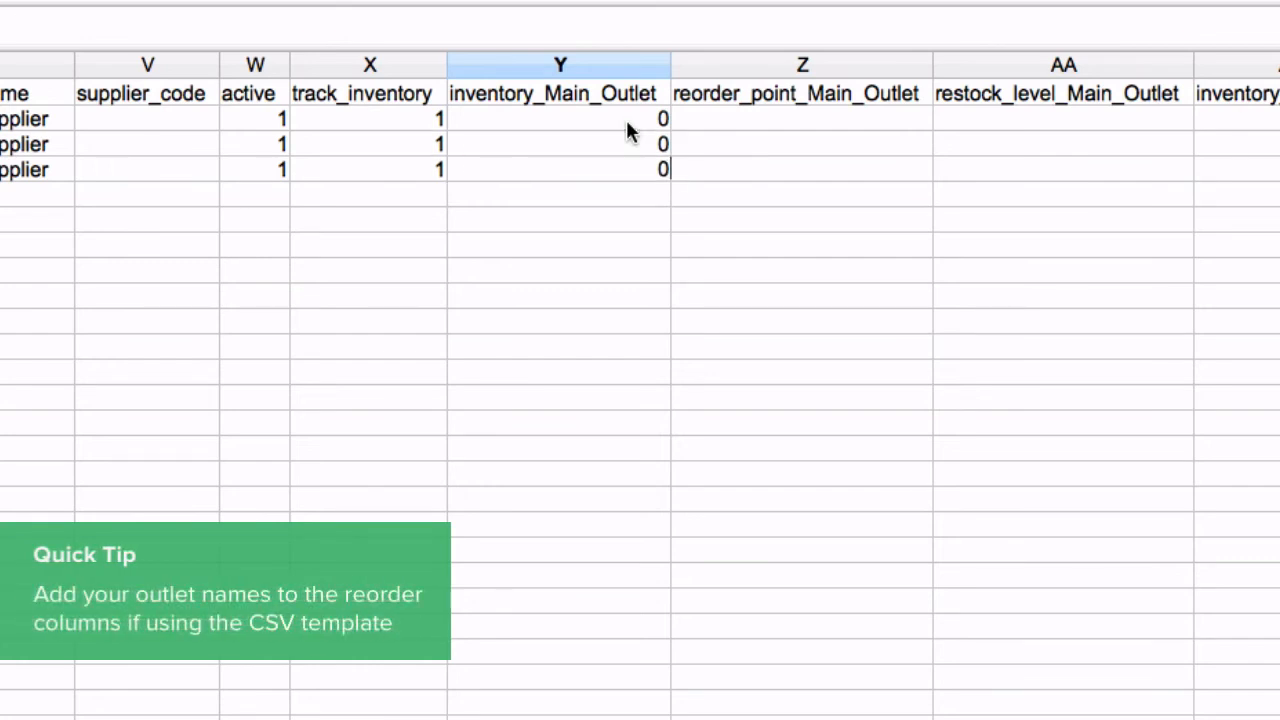
mouse_move(673, 197)
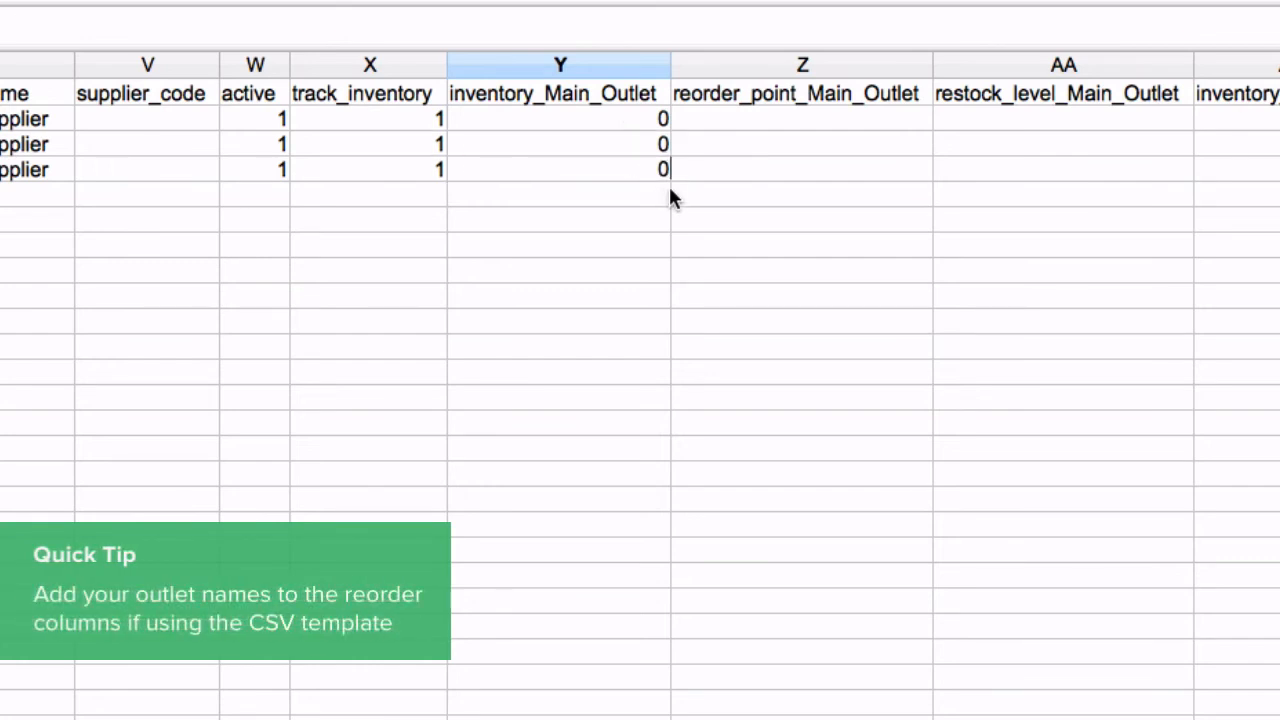
left_click(800, 118)
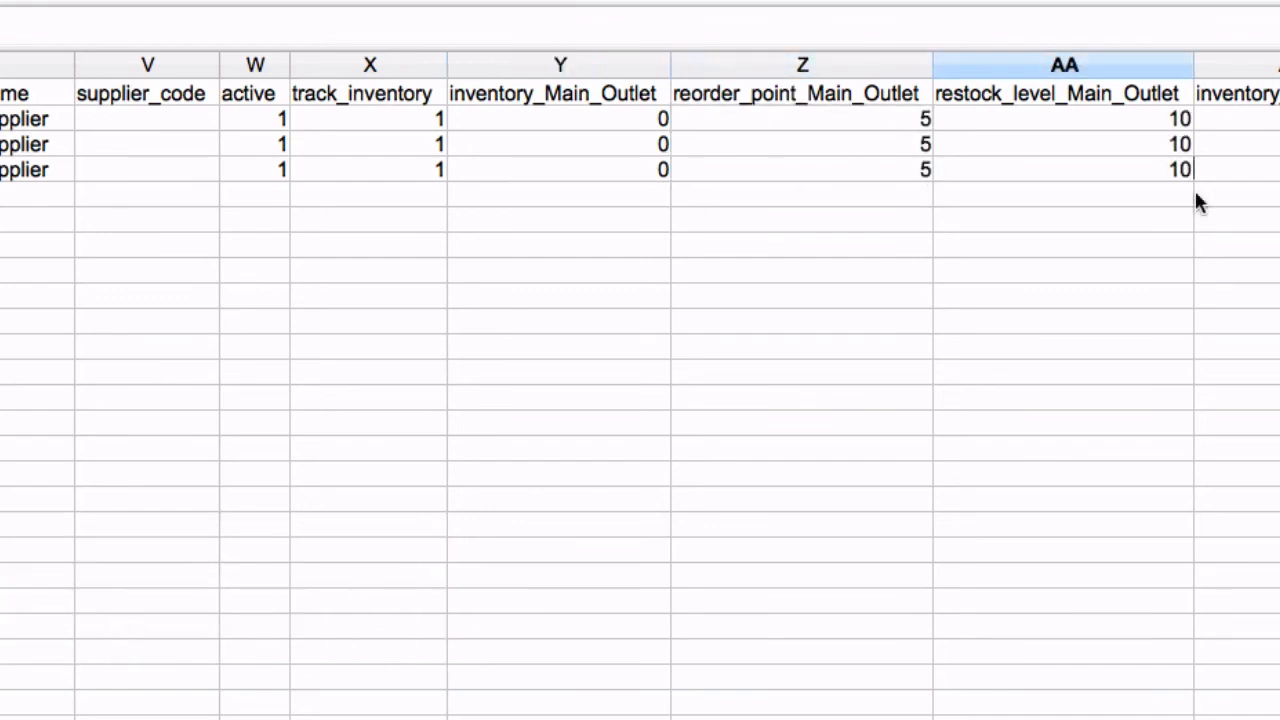
left_click(802, 64)
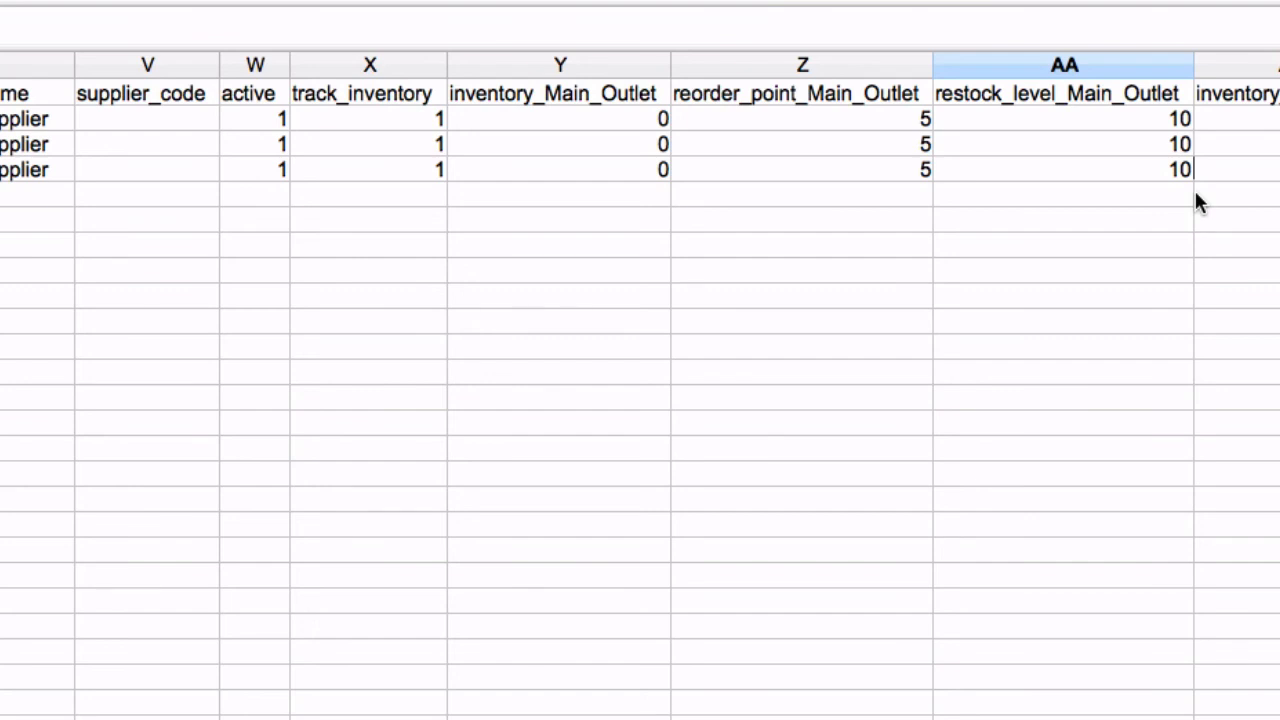
left_click(1064, 64)
type("NewSuperbTshirt")
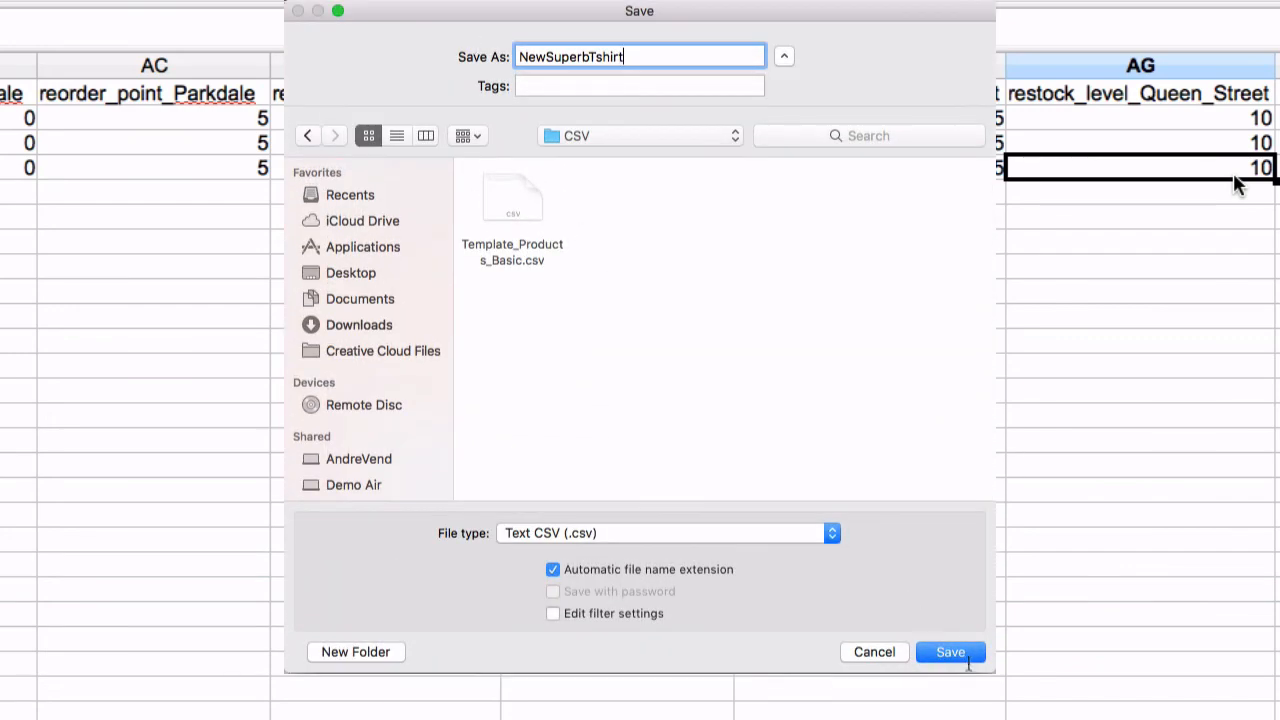
- Save the sheet as NewSuperbTshirt CSV and import it into Vend Products
left_click(949, 651)
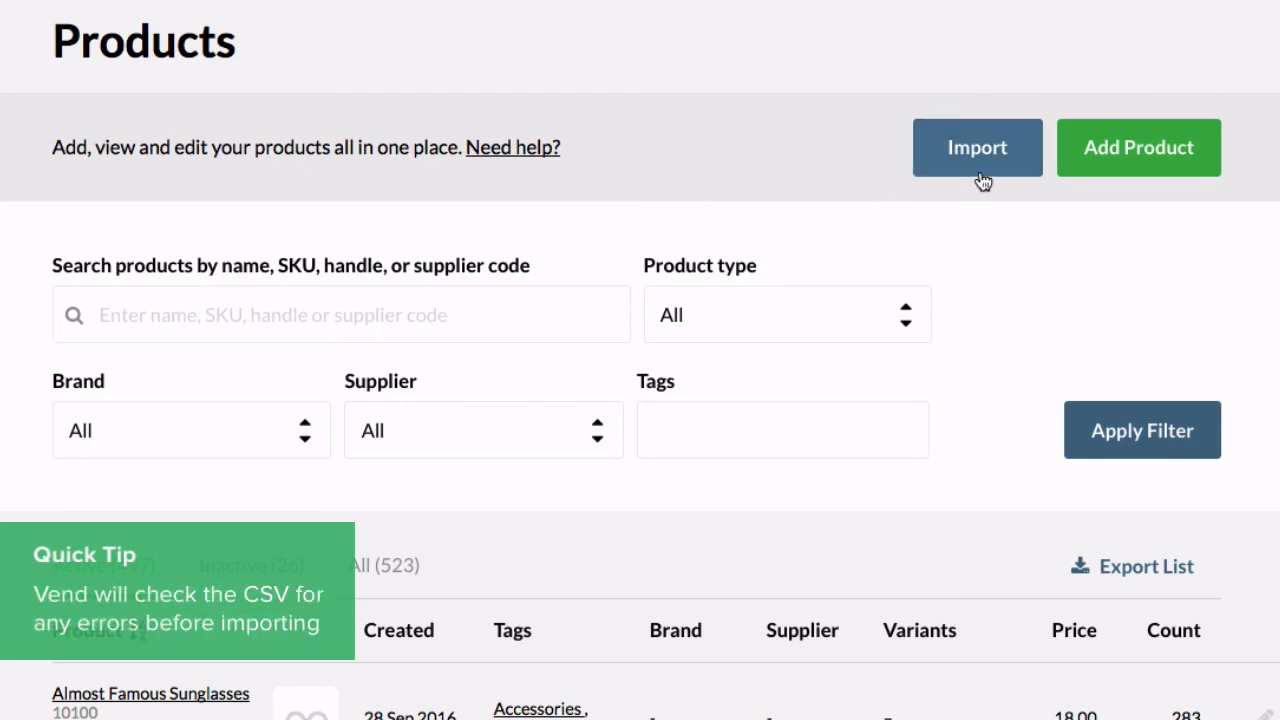
left_click(977, 147)
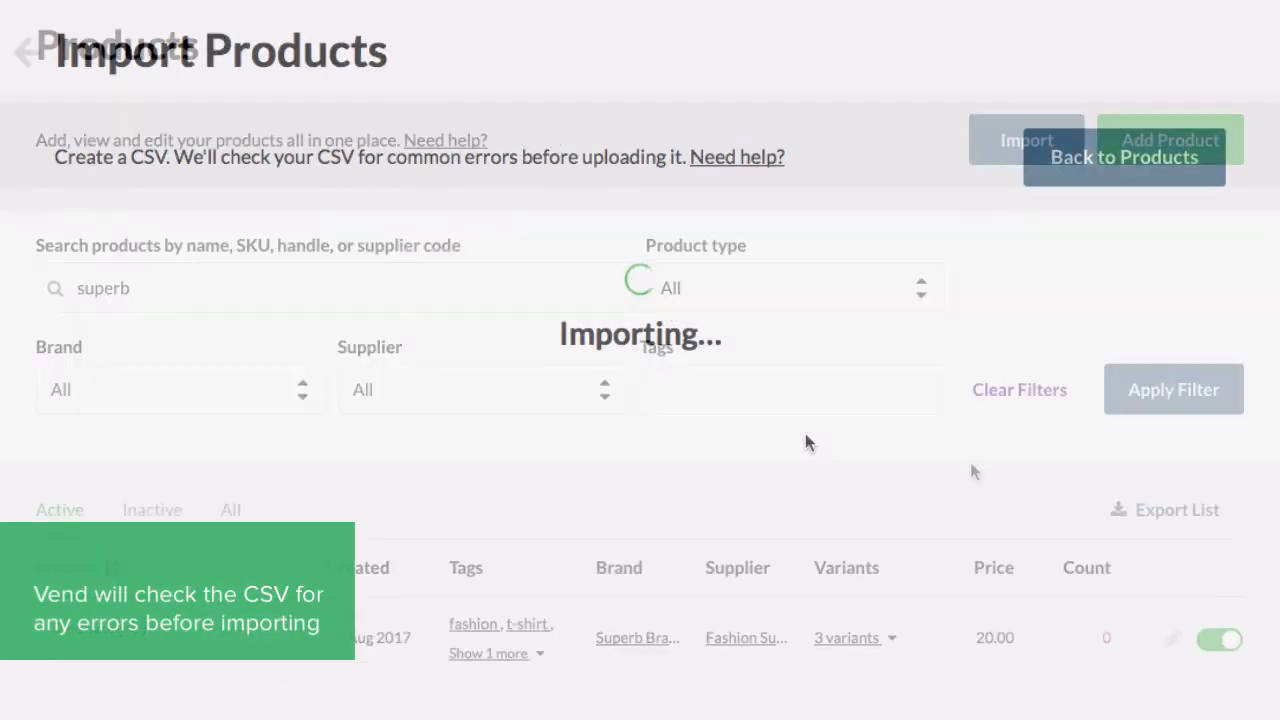